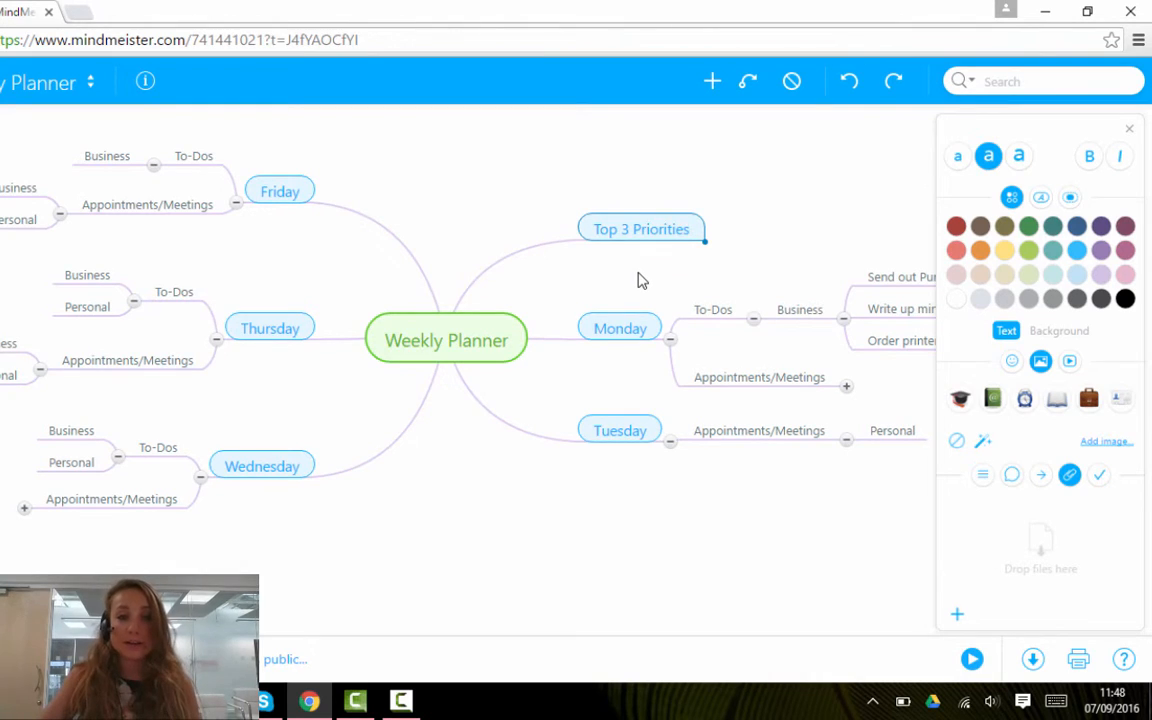
pyautogui.moveTo(830, 252)
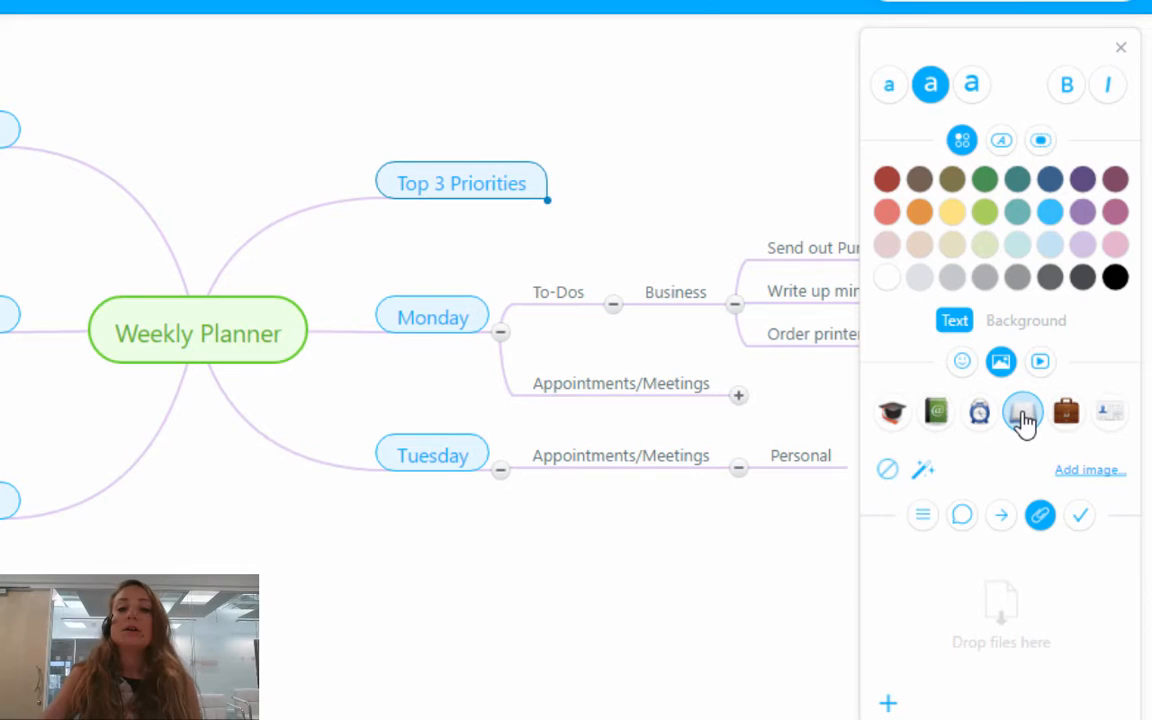
pyautogui.moveTo(979, 412)
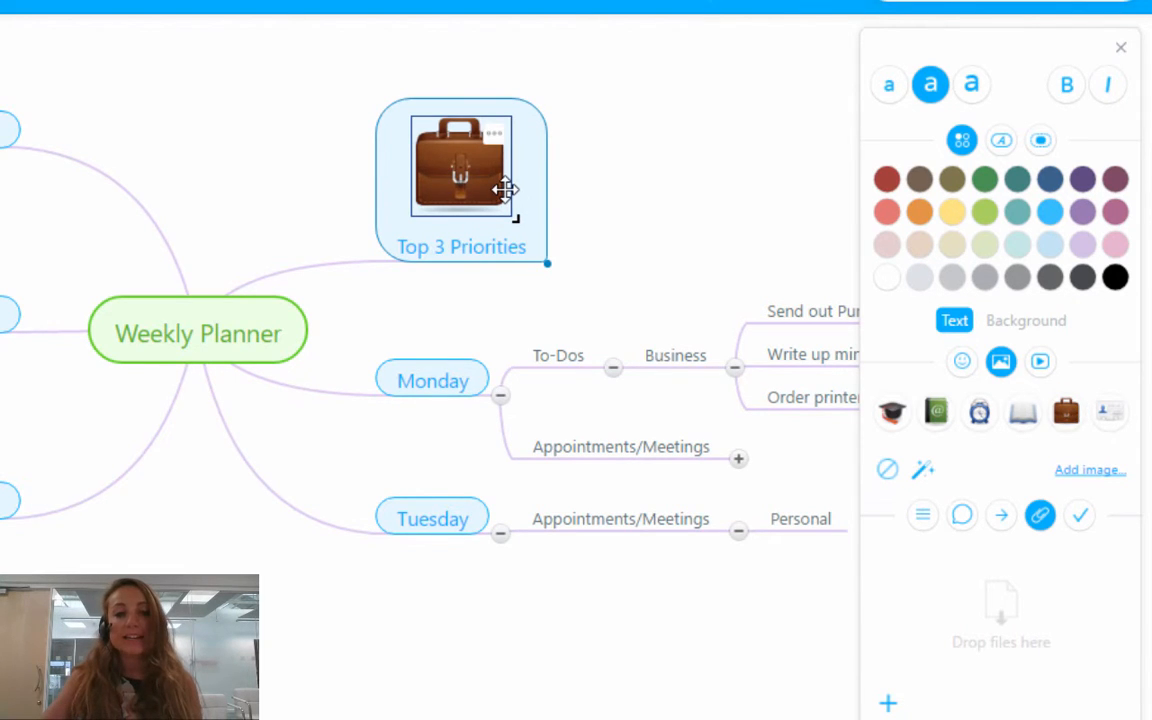
pyautogui.moveTo(515, 195)
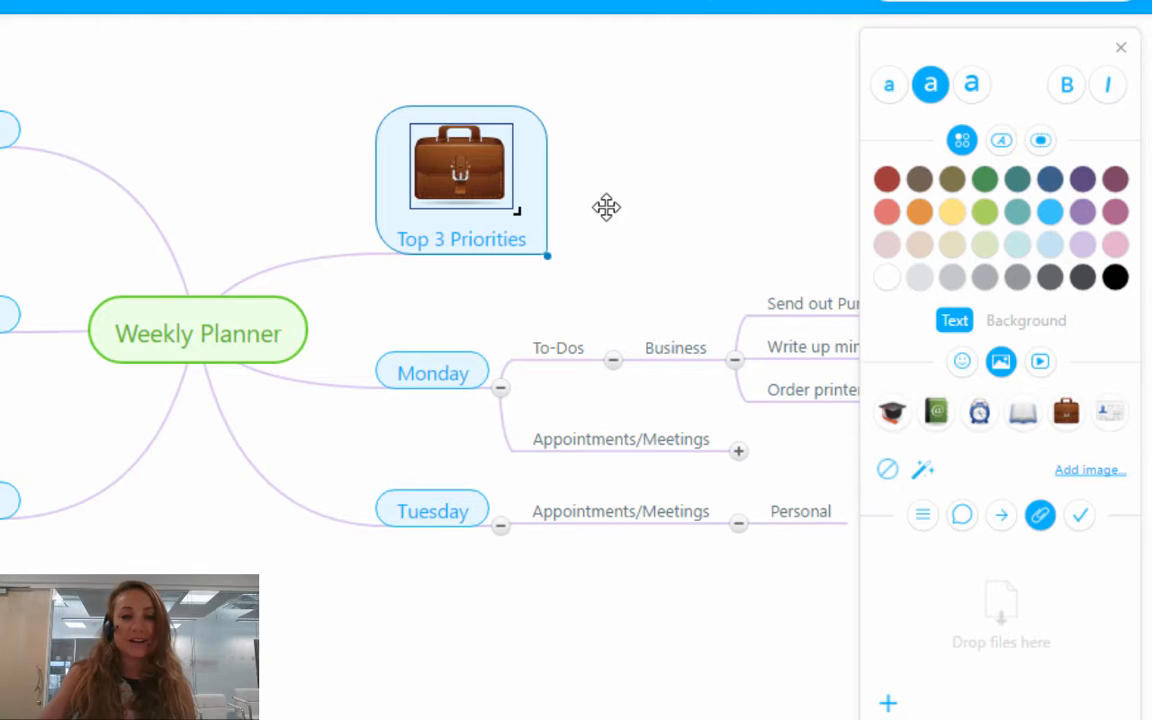
pyautogui.moveTo(607, 214)
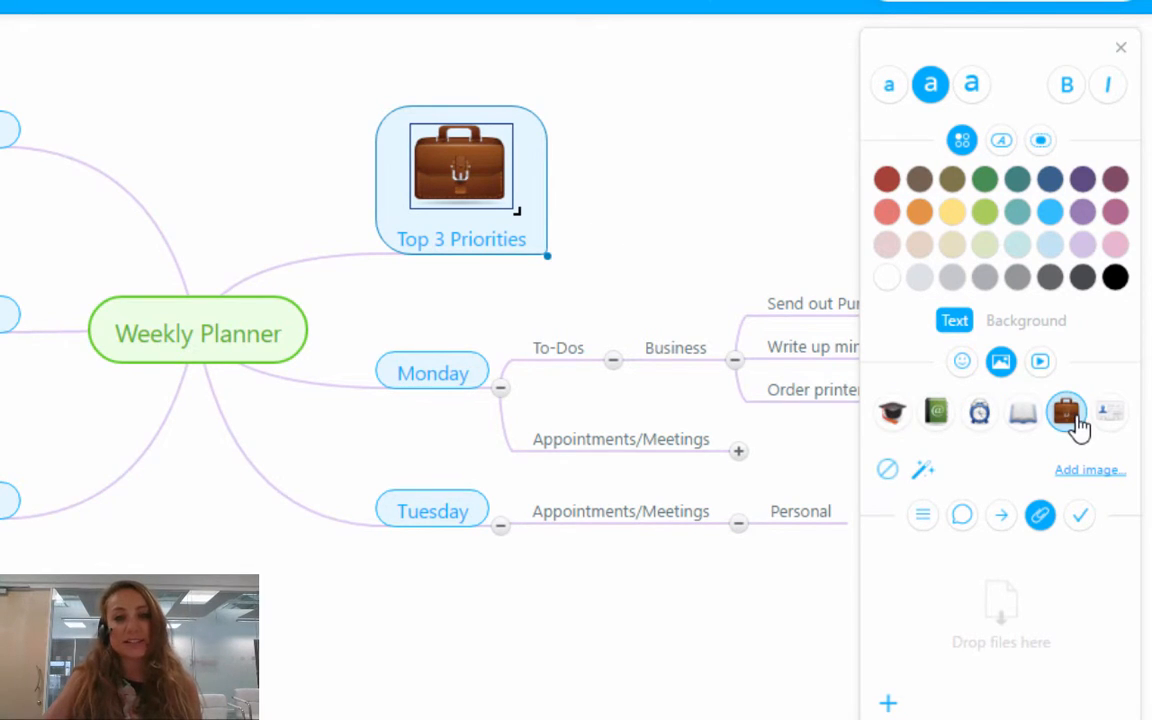
pyautogui.moveTo(1110, 411)
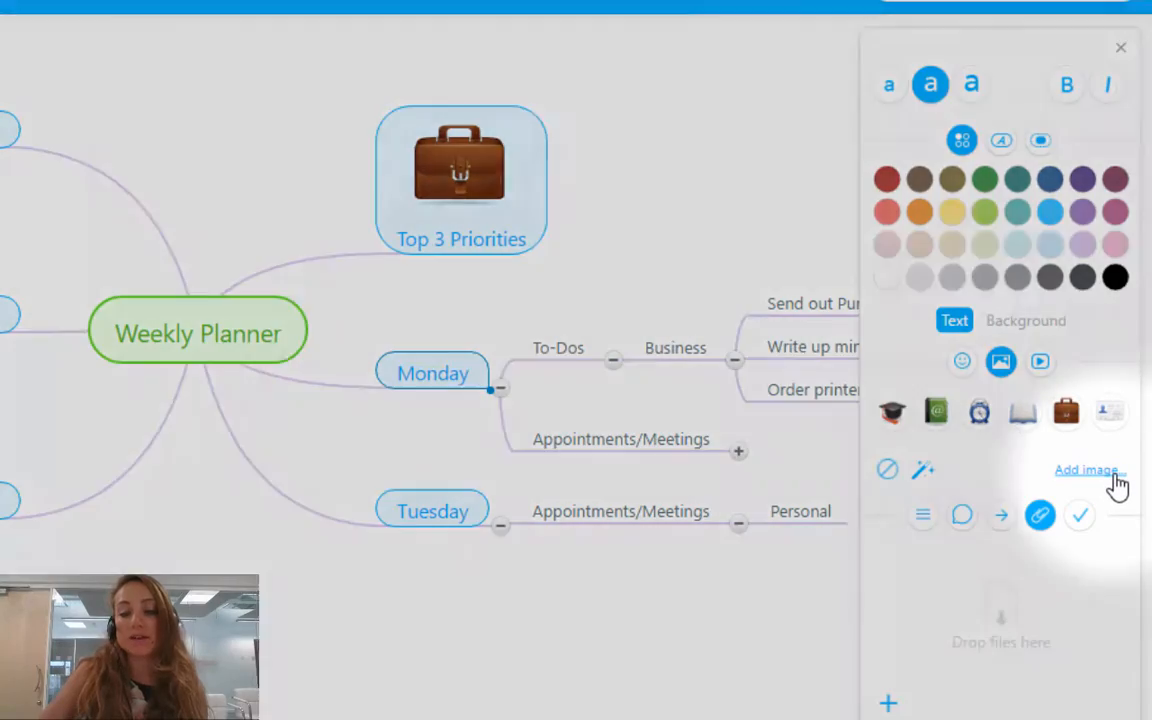
# Upload the kitten photo '01' from Pictures onto the Monday branch.
pyautogui.click(1086, 470)
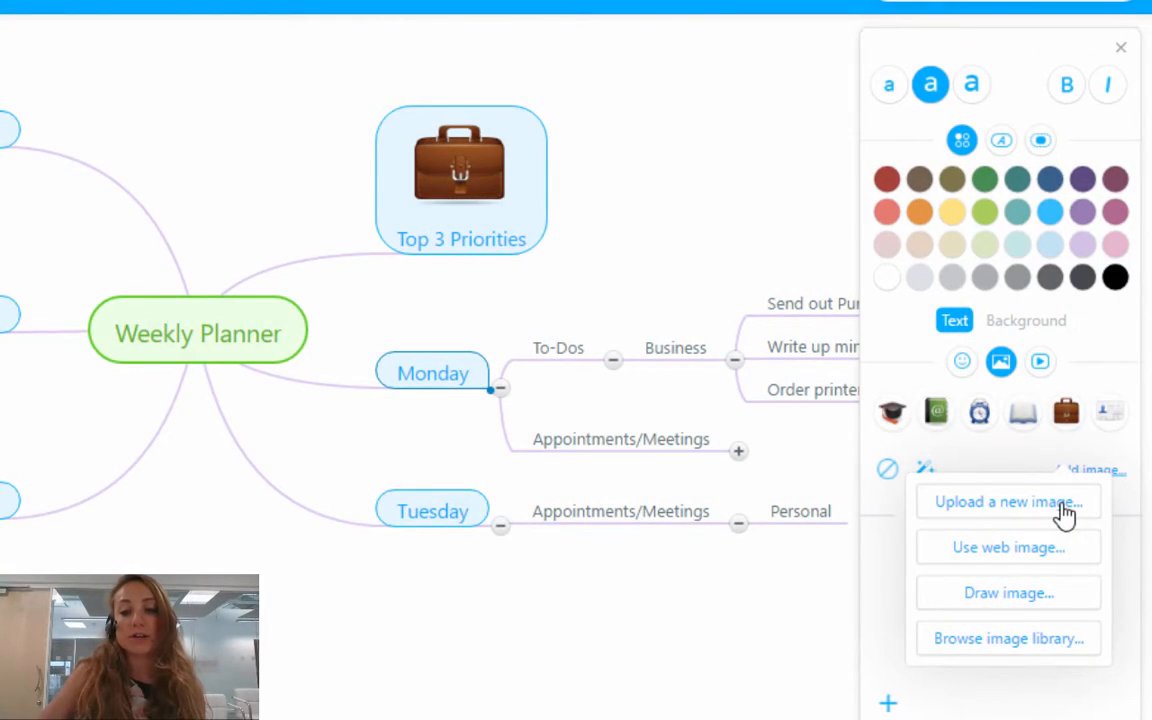
pyautogui.click(1007, 501)
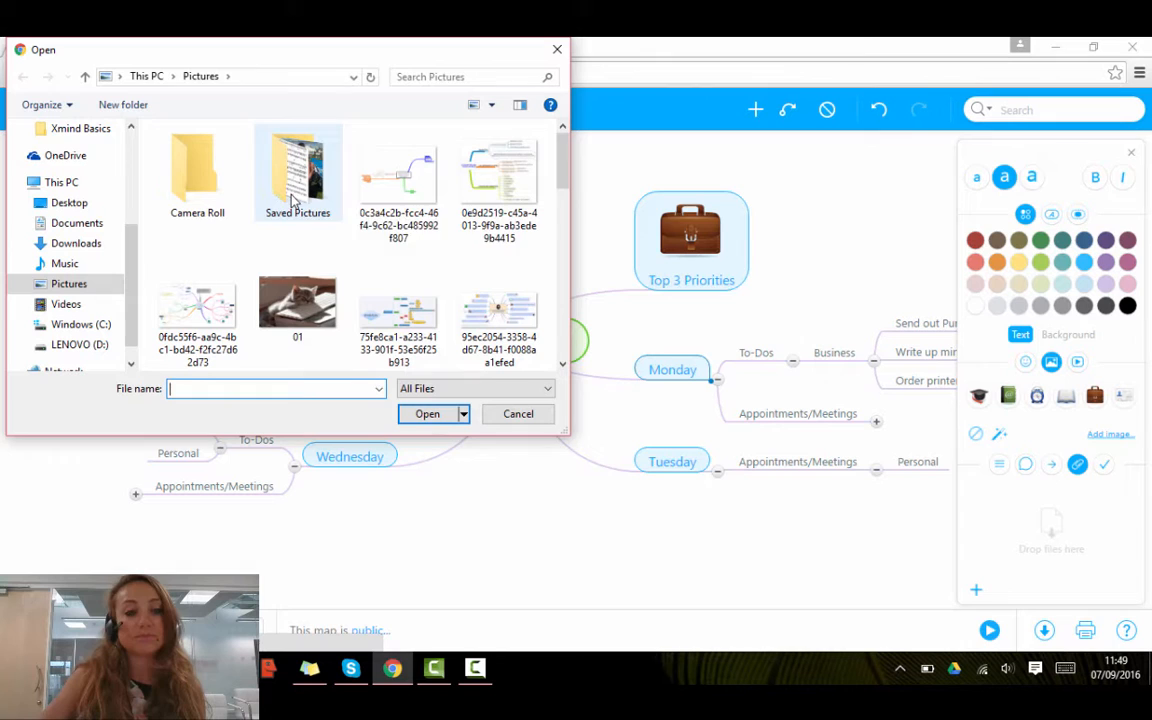
pyautogui.click(297, 300)
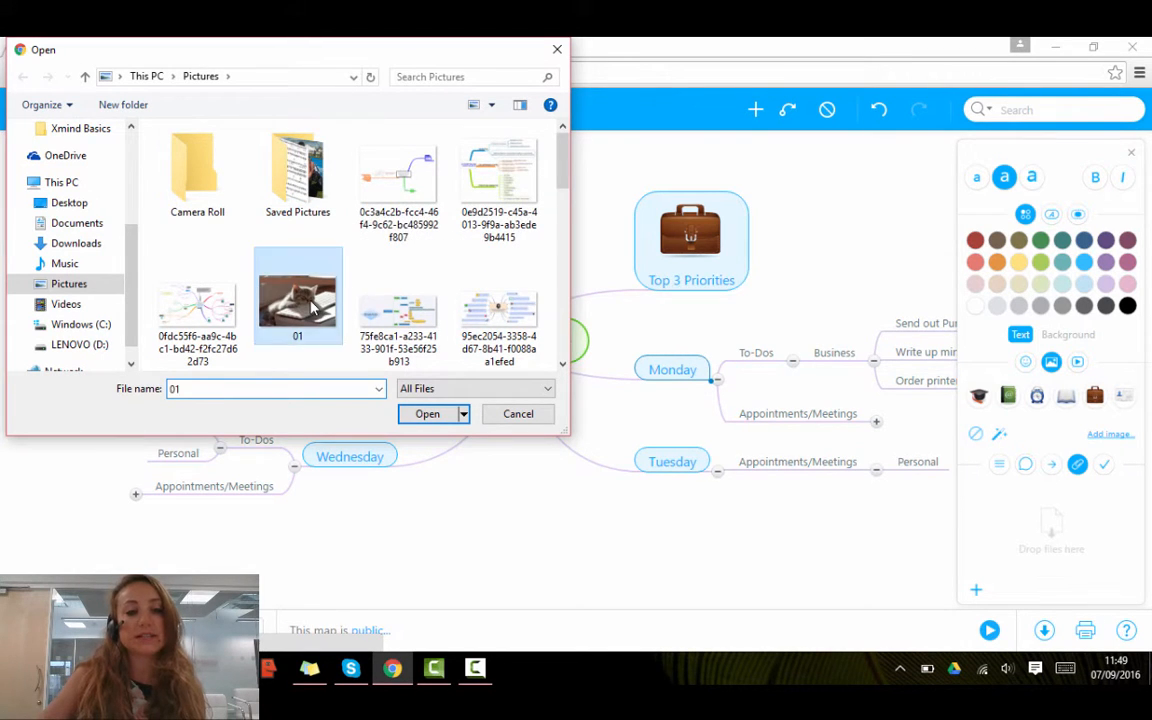
pyautogui.click(427, 414)
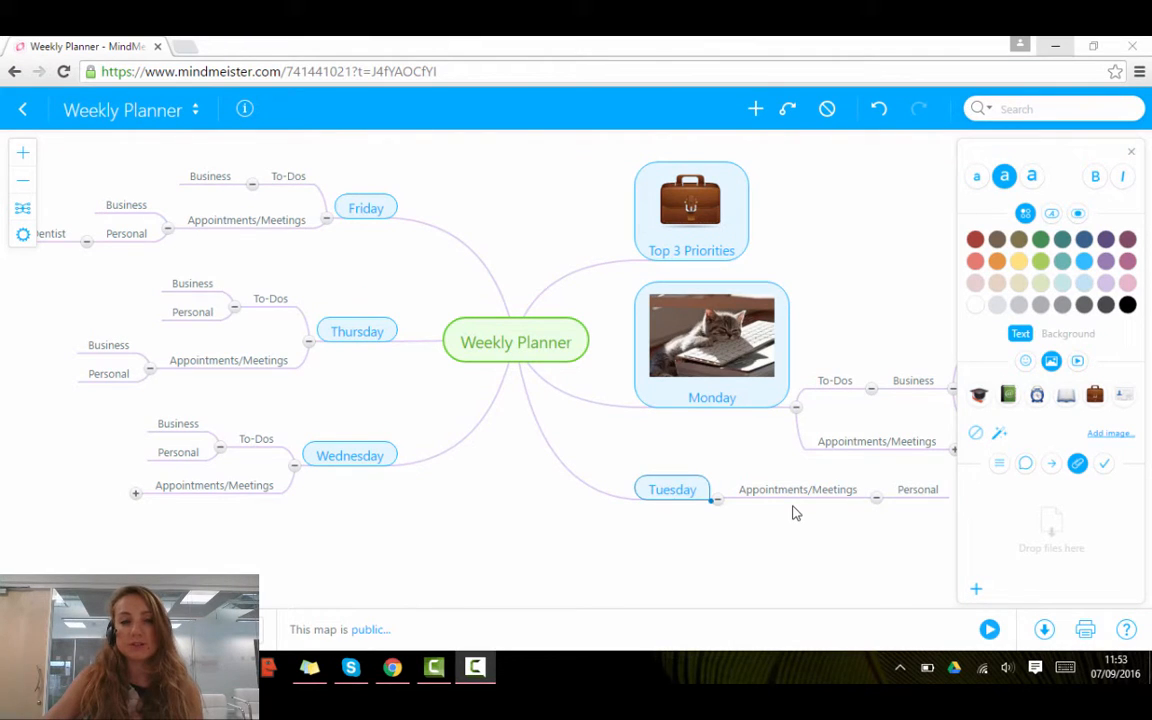
# Put the multicoloured Tuesday lettering from a Google image search for 'Tuesday' on Tuesday.
pyautogui.doubleClick(671, 489)
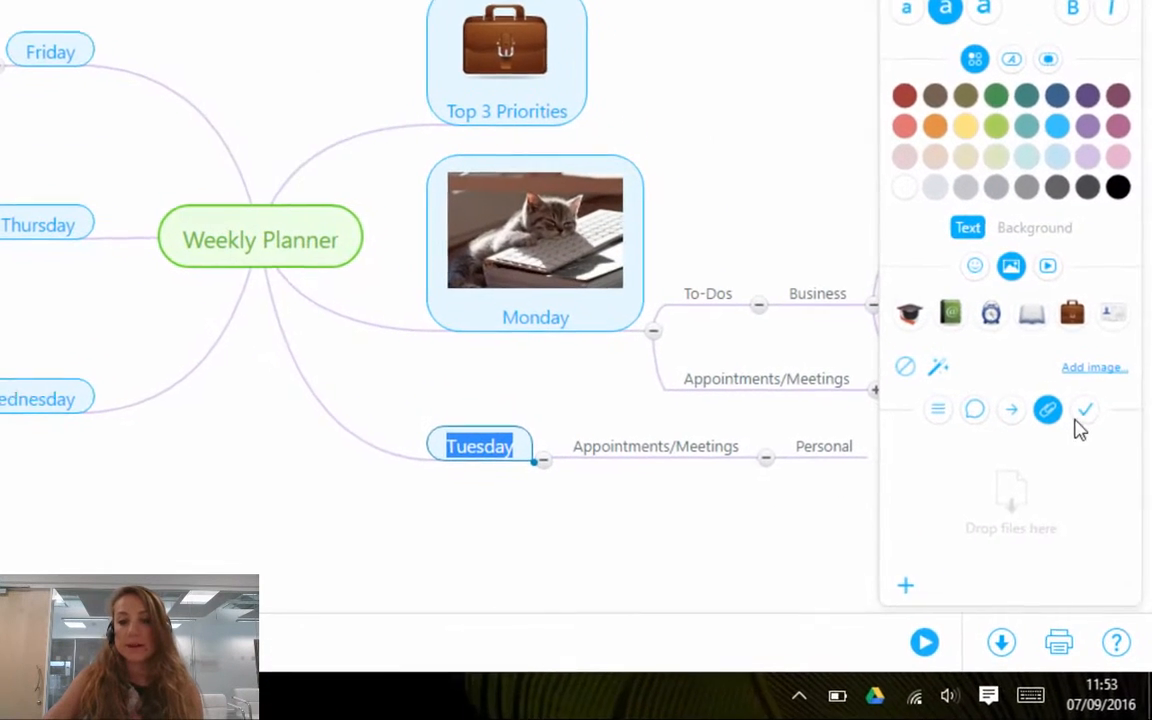
pyautogui.click(1094, 367)
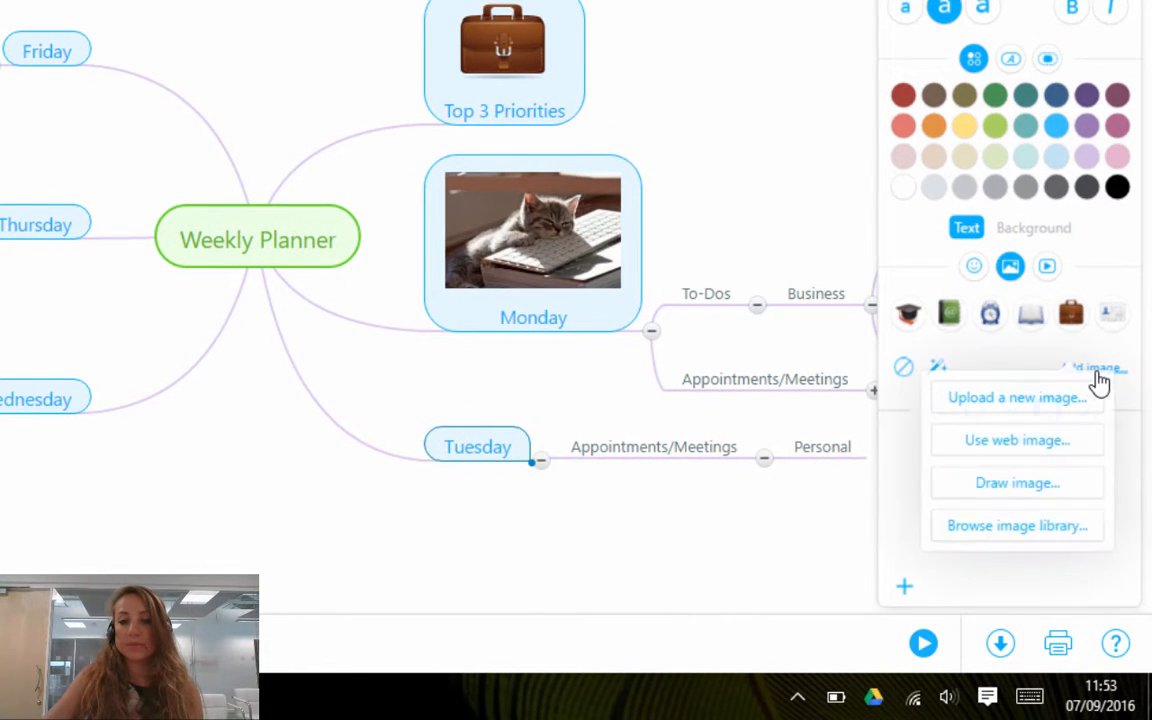
pyautogui.moveTo(1035, 450)
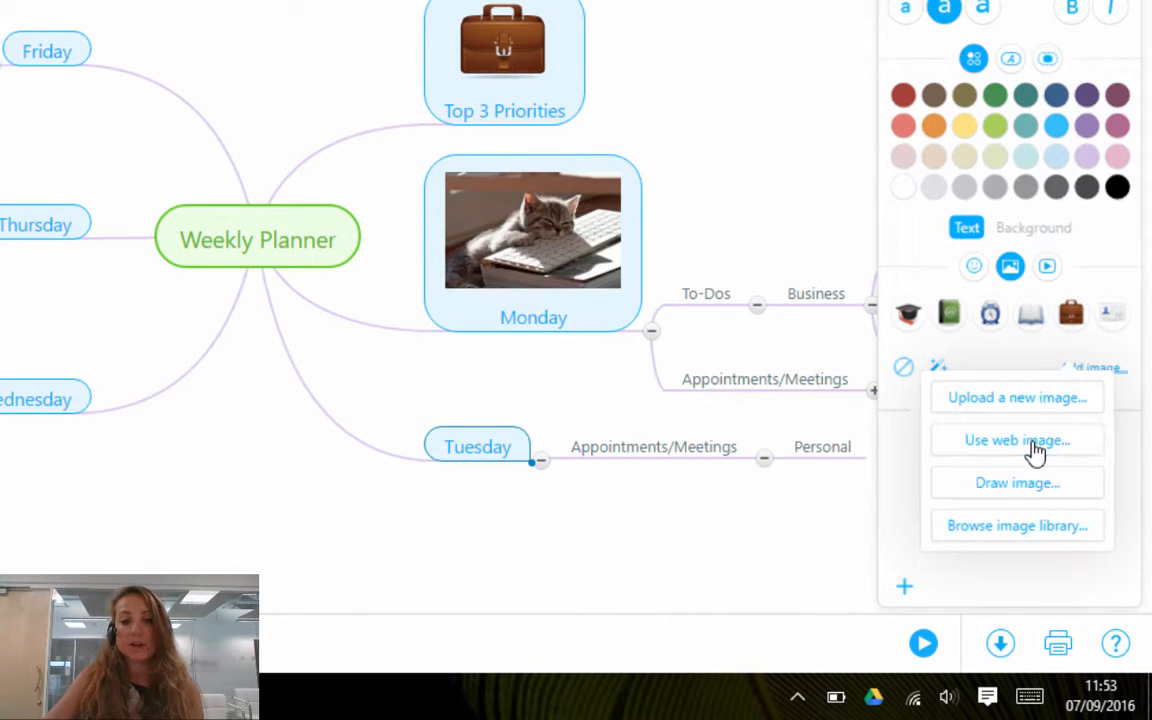
pyautogui.click(1016, 440)
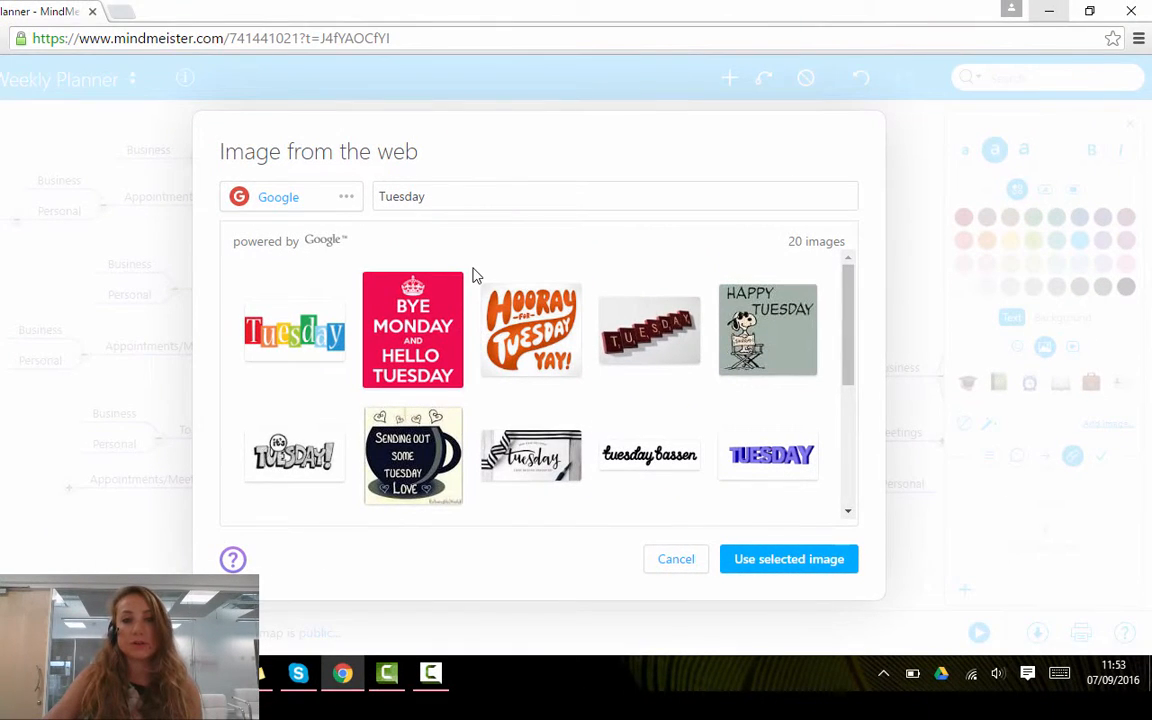
pyautogui.moveTo(448, 152)
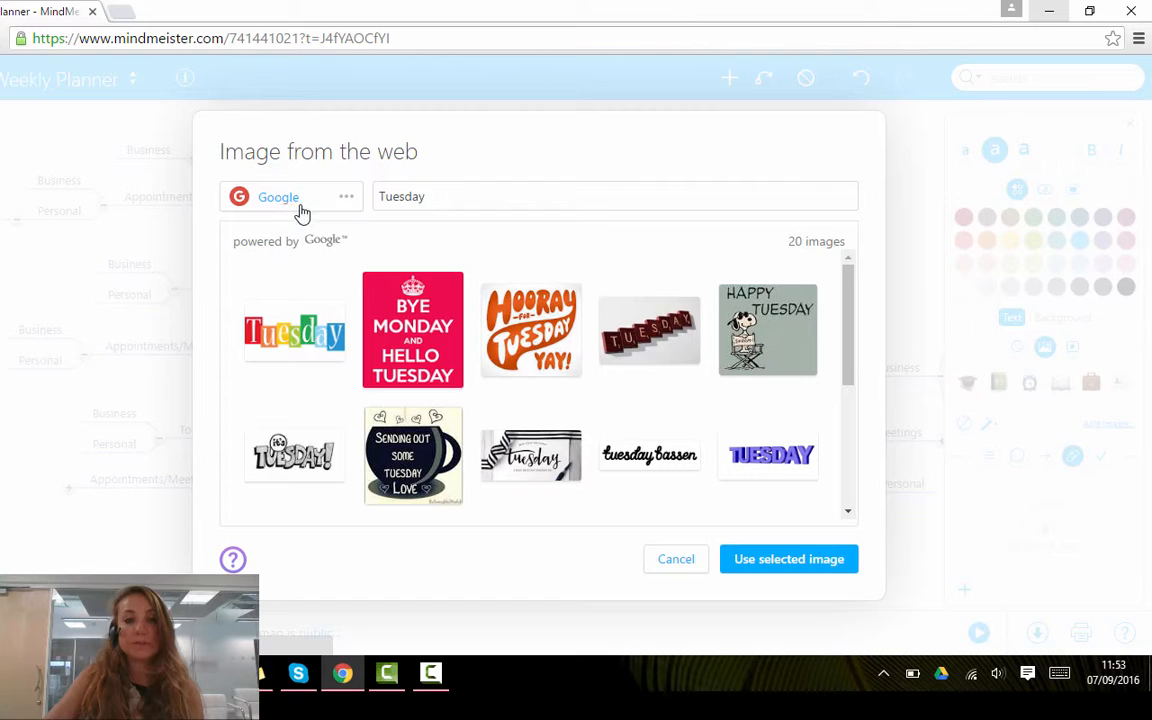
pyautogui.click(614, 196)
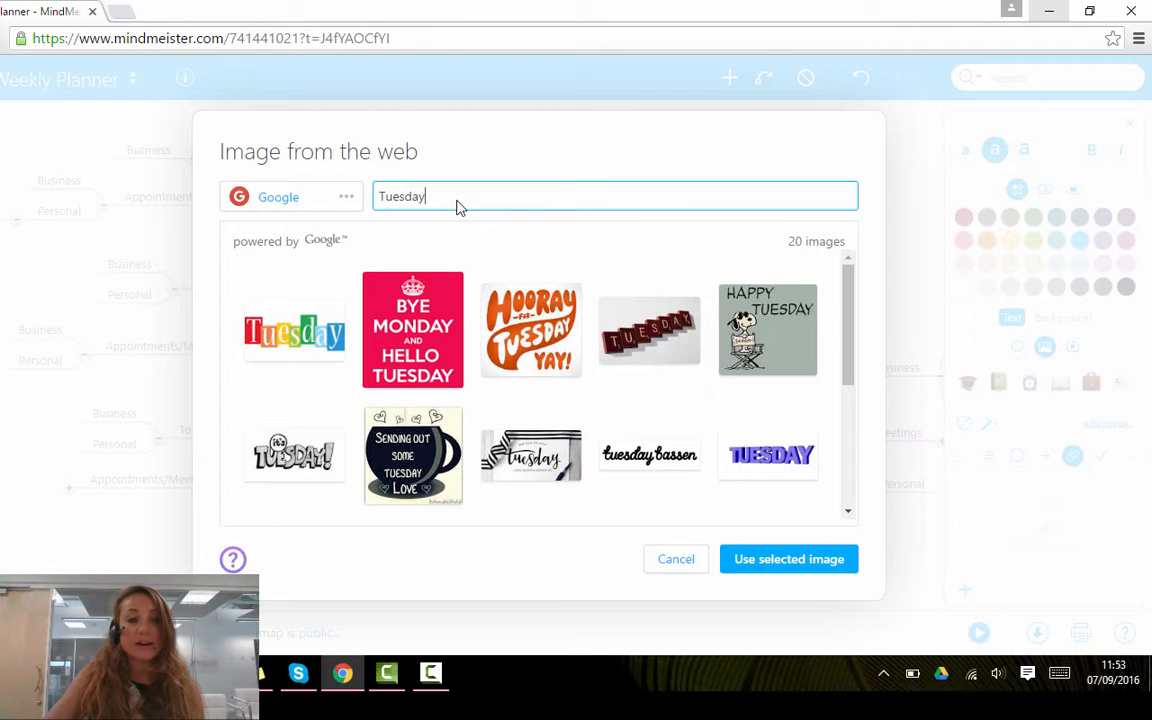
pyautogui.moveTo(350, 205)
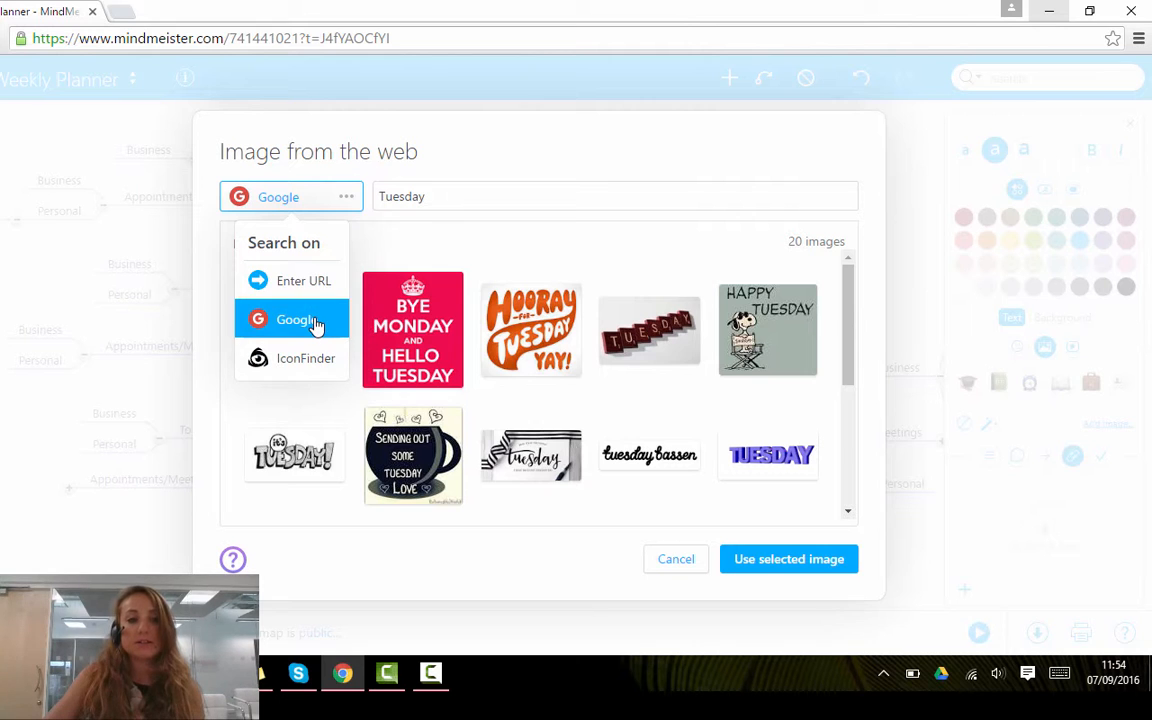
pyautogui.click(293, 319)
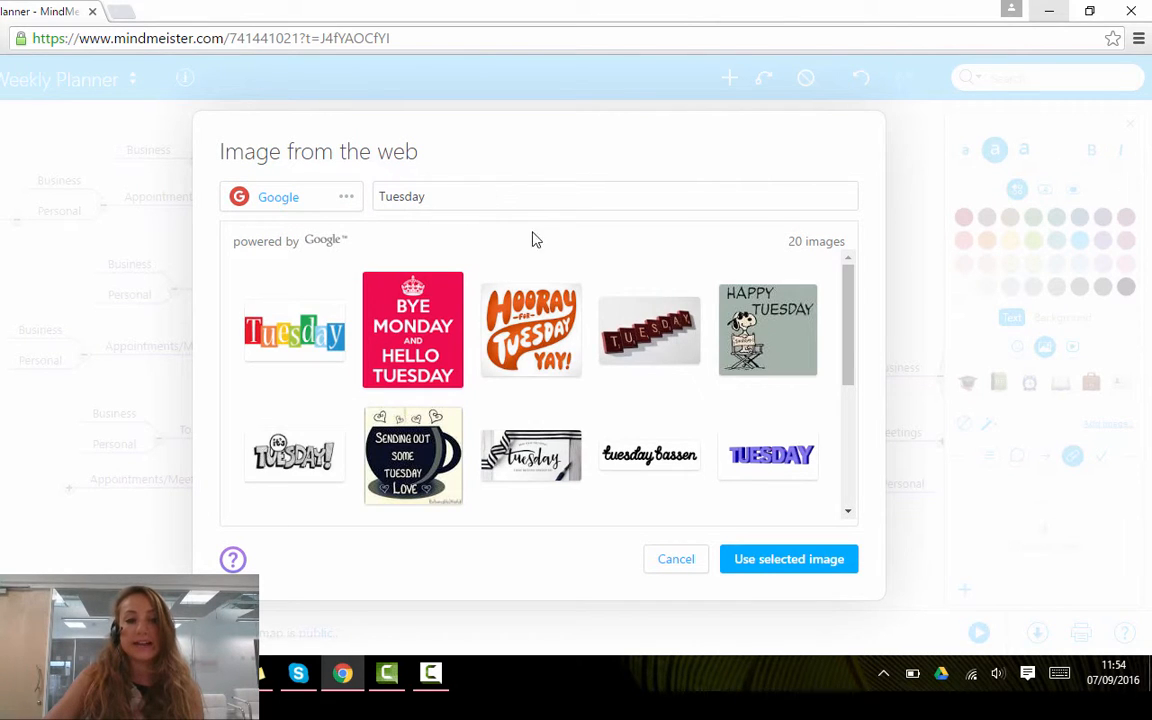
pyautogui.click(294, 330)
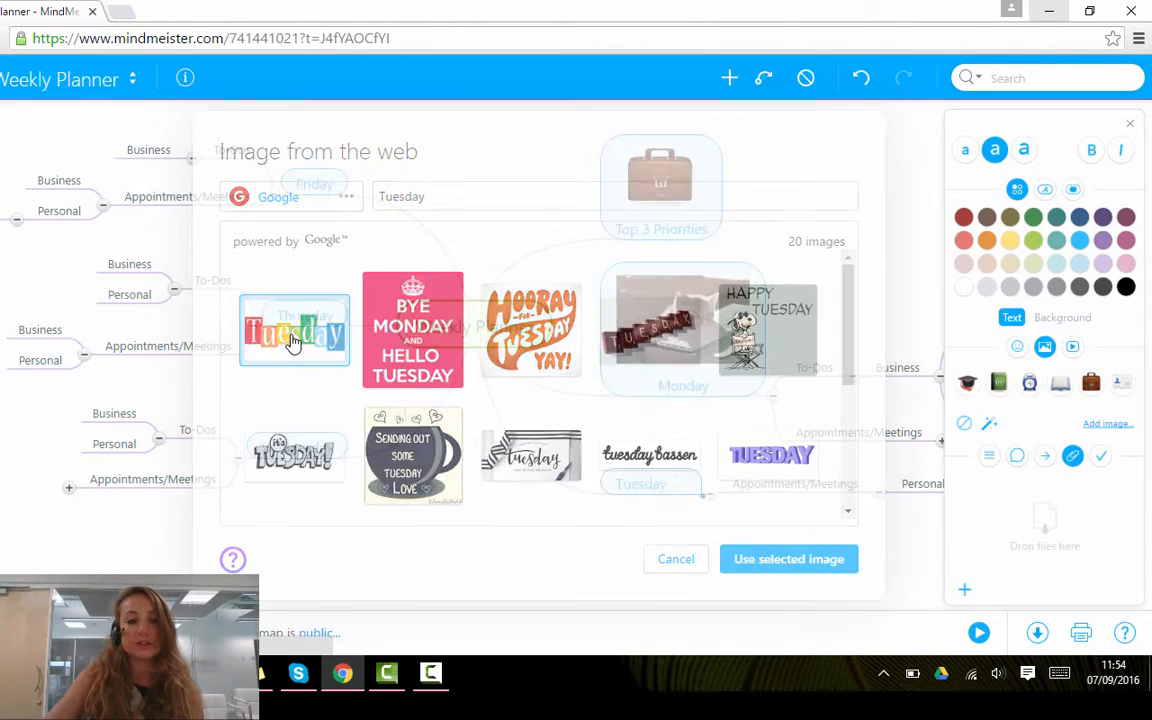
pyautogui.click(788, 558)
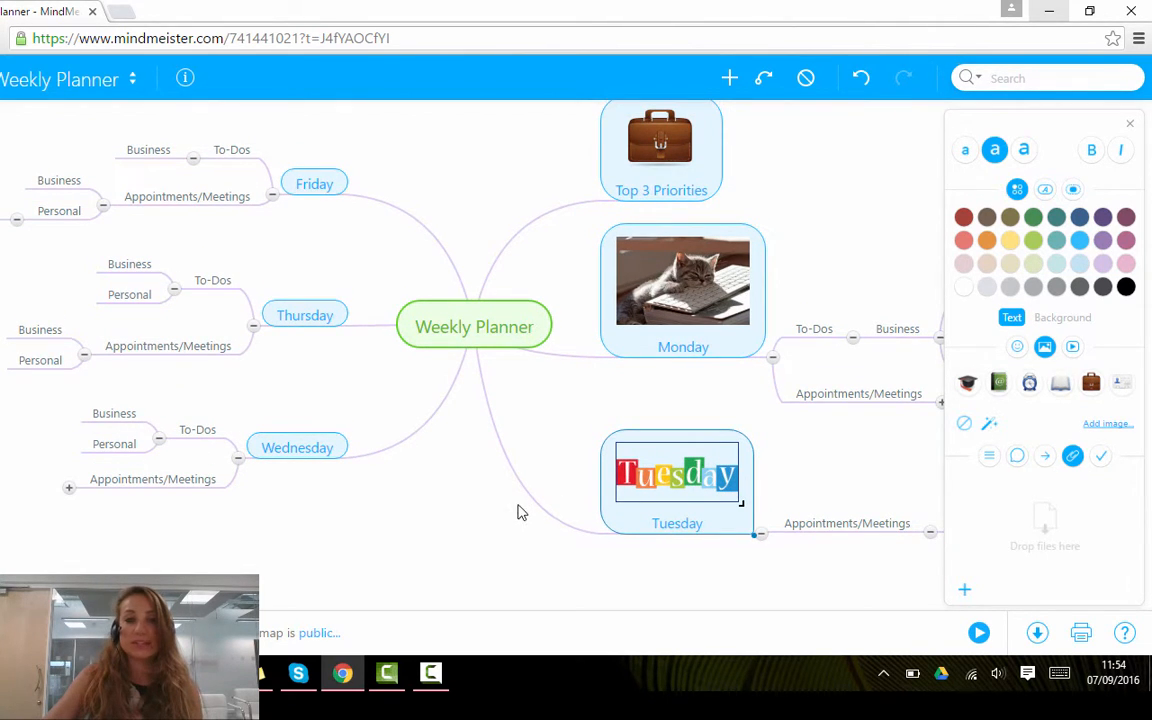
pyautogui.moveTo(560, 498)
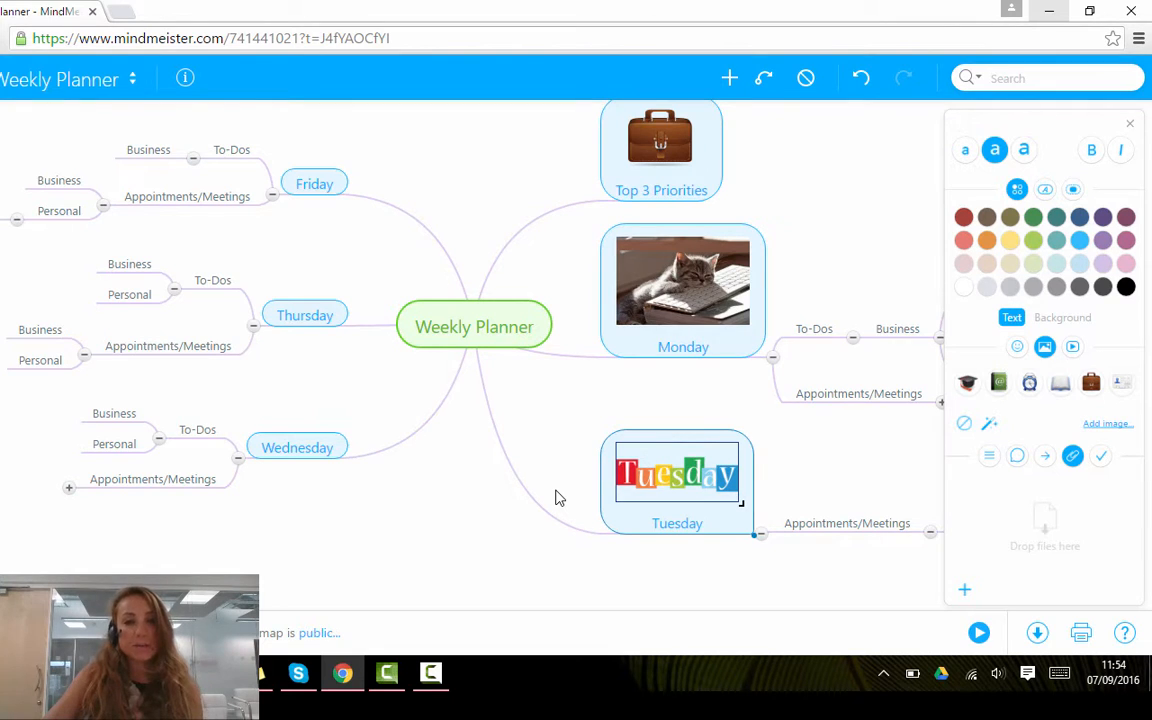
pyautogui.moveTo(285, 447)
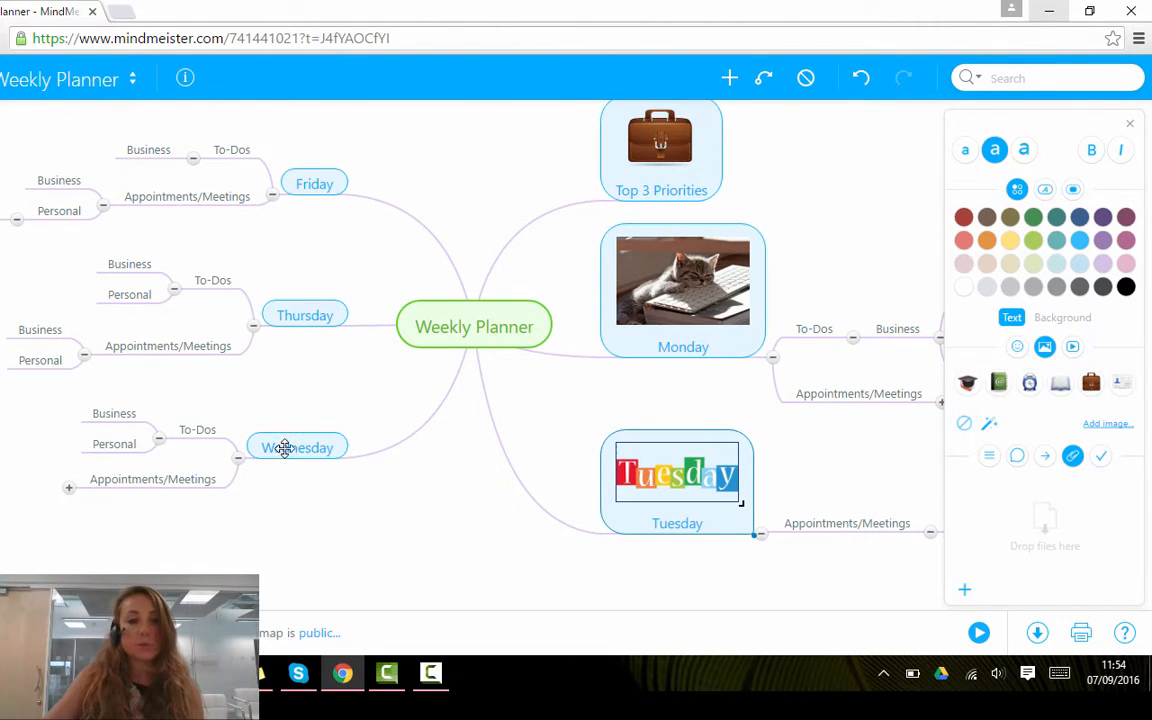
# Select Wednesday and pick the blue WED calendar icon from an IconFinder search.
pyautogui.click(297, 447)
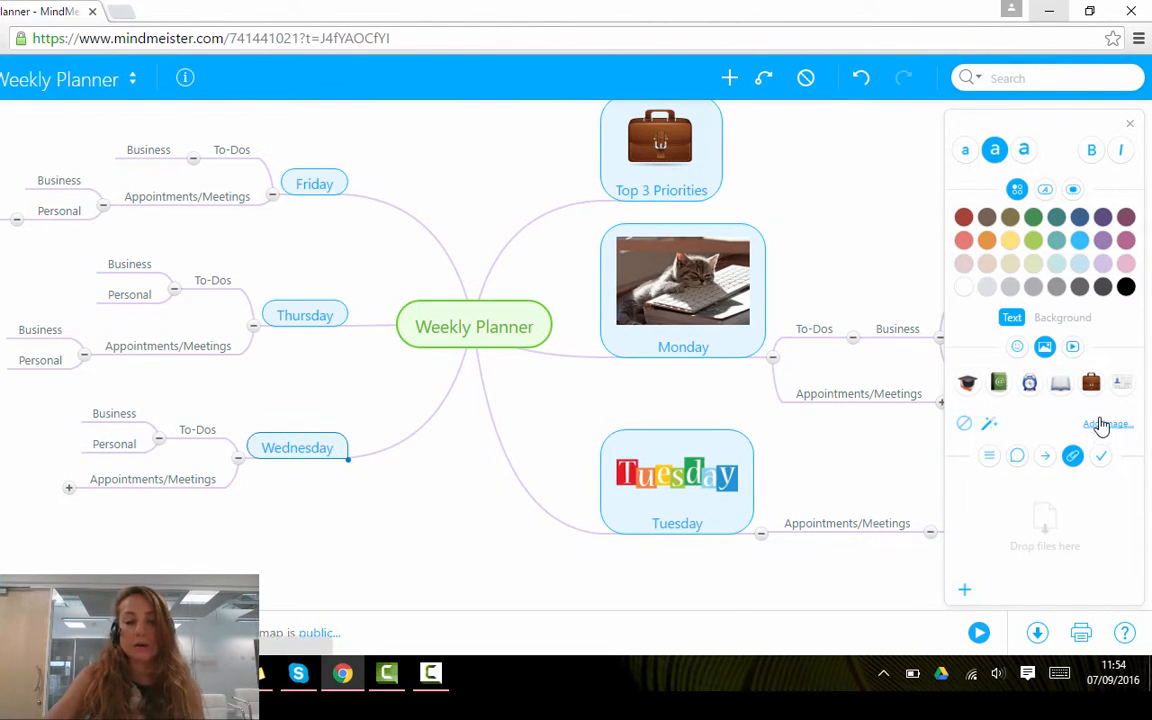
pyautogui.click(1105, 423)
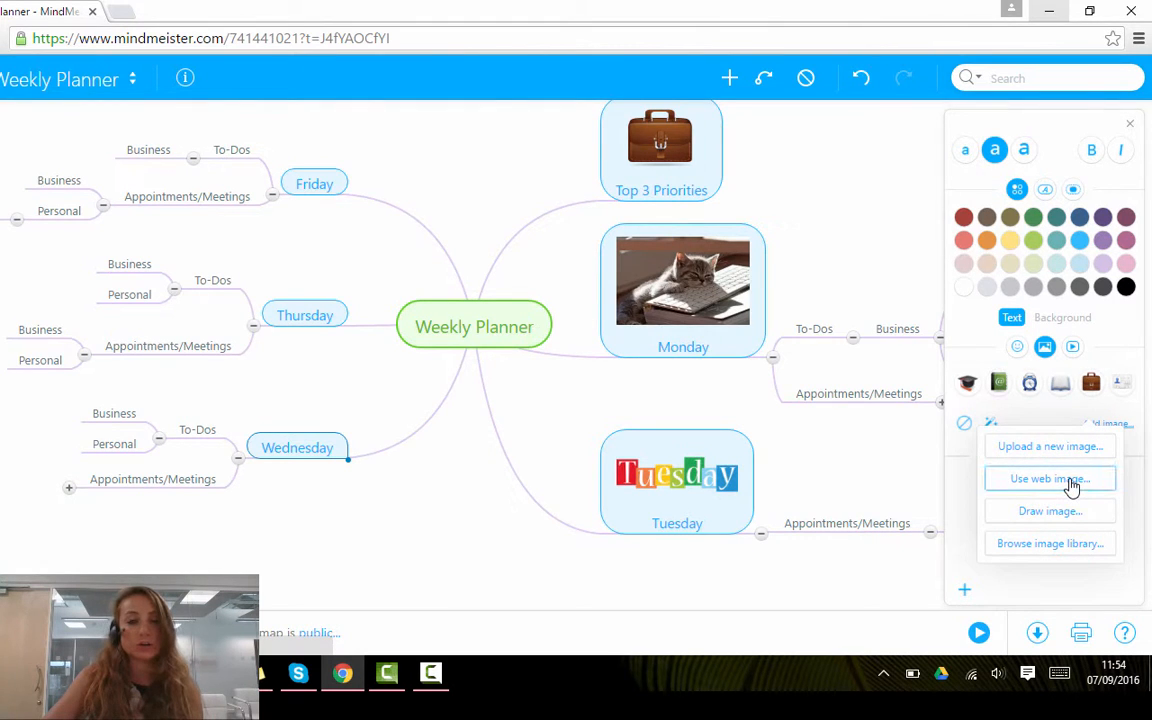
pyautogui.click(1048, 478)
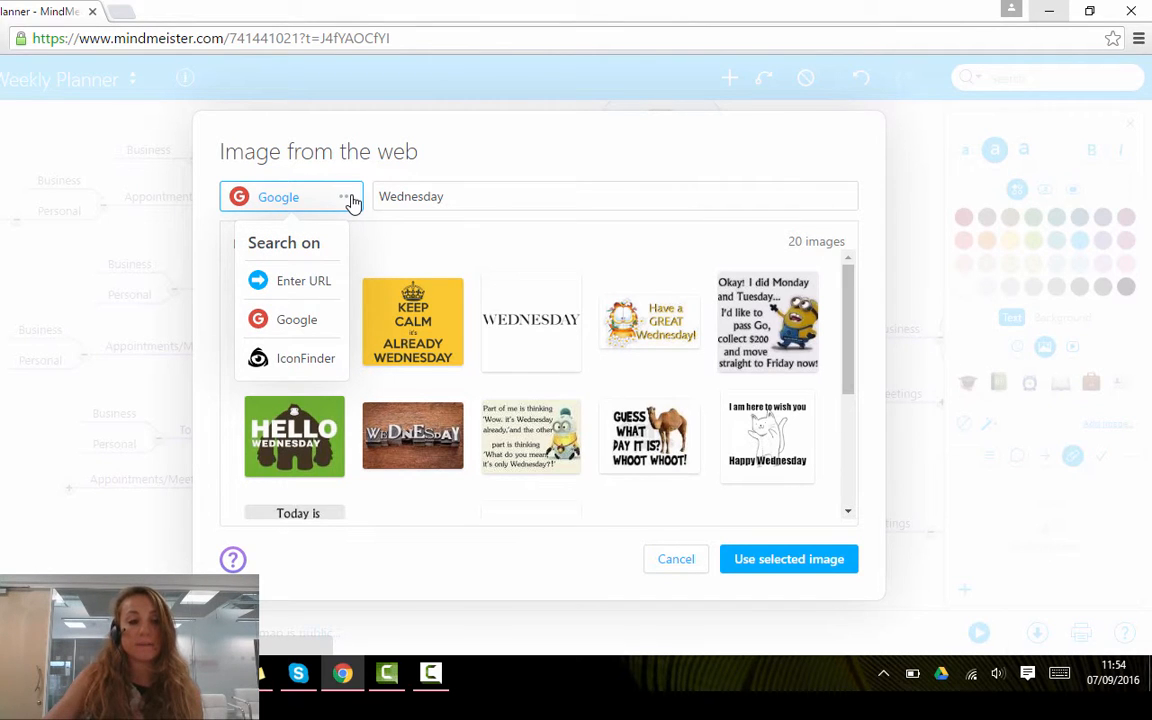
pyautogui.moveTo(305, 358)
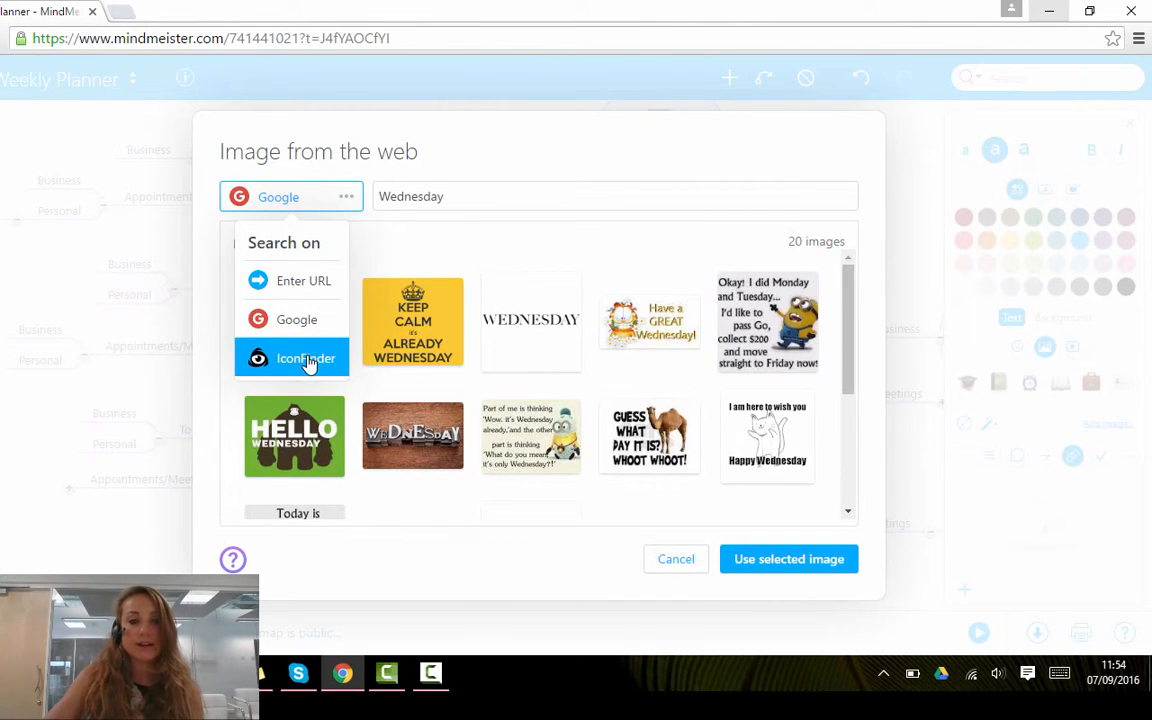
pyautogui.click(291, 358)
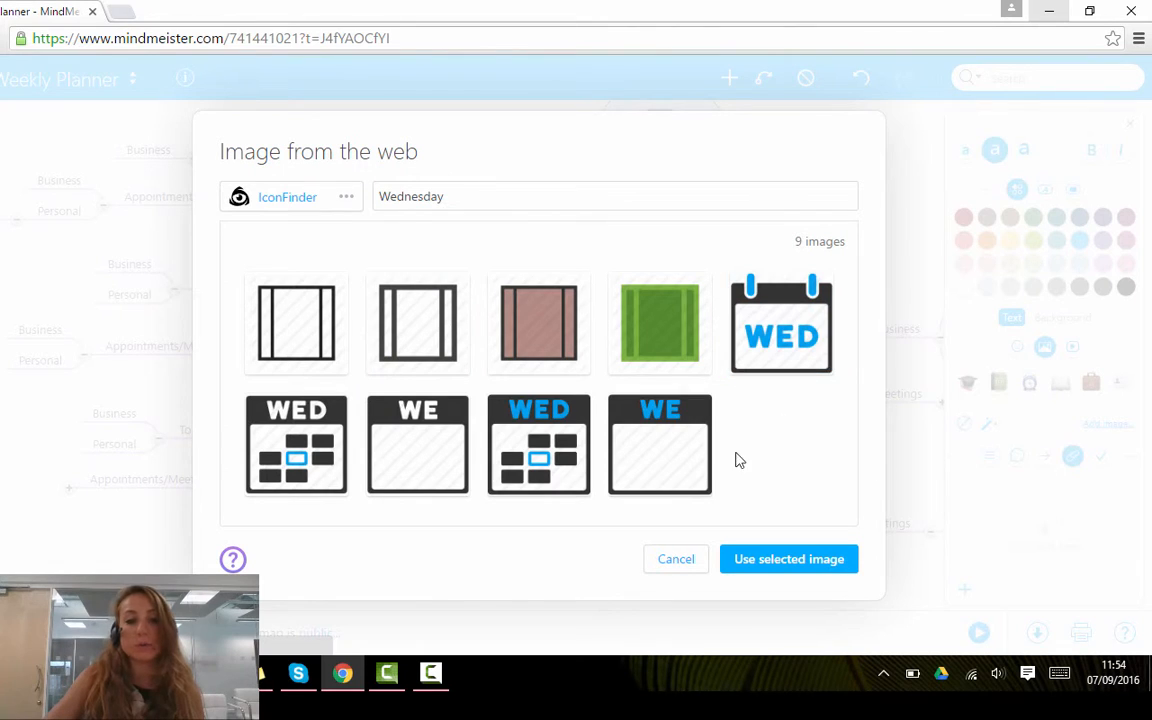
pyautogui.click(538, 444)
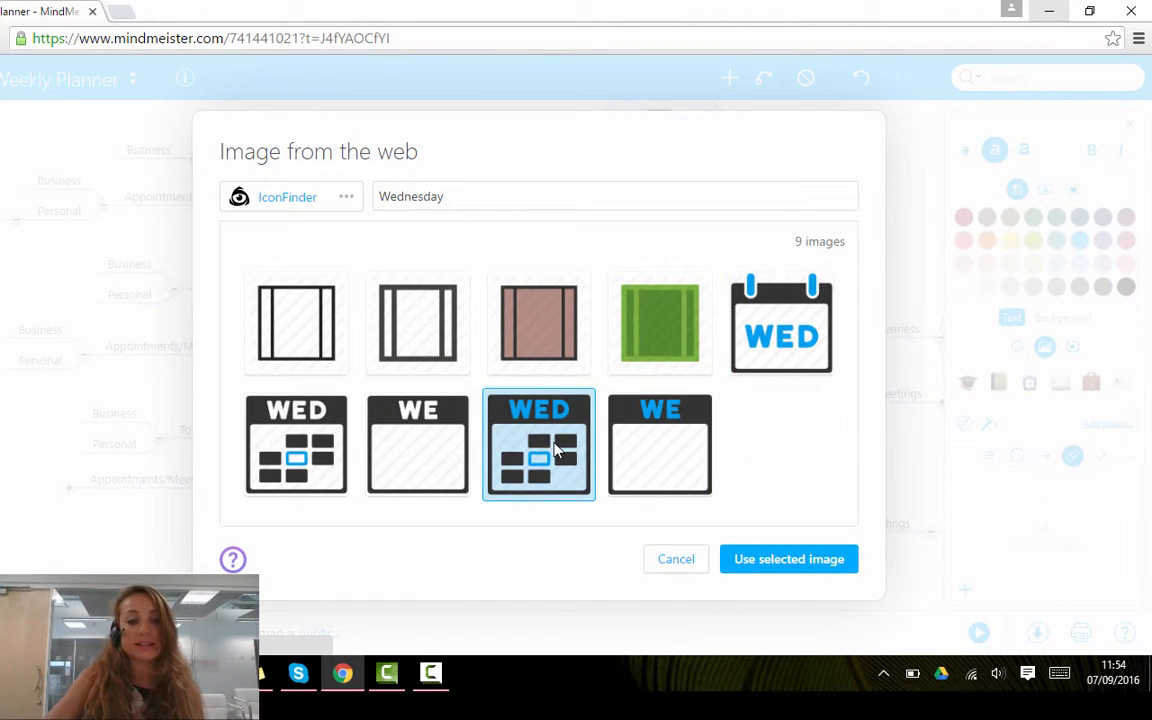
pyautogui.moveTo(788, 559)
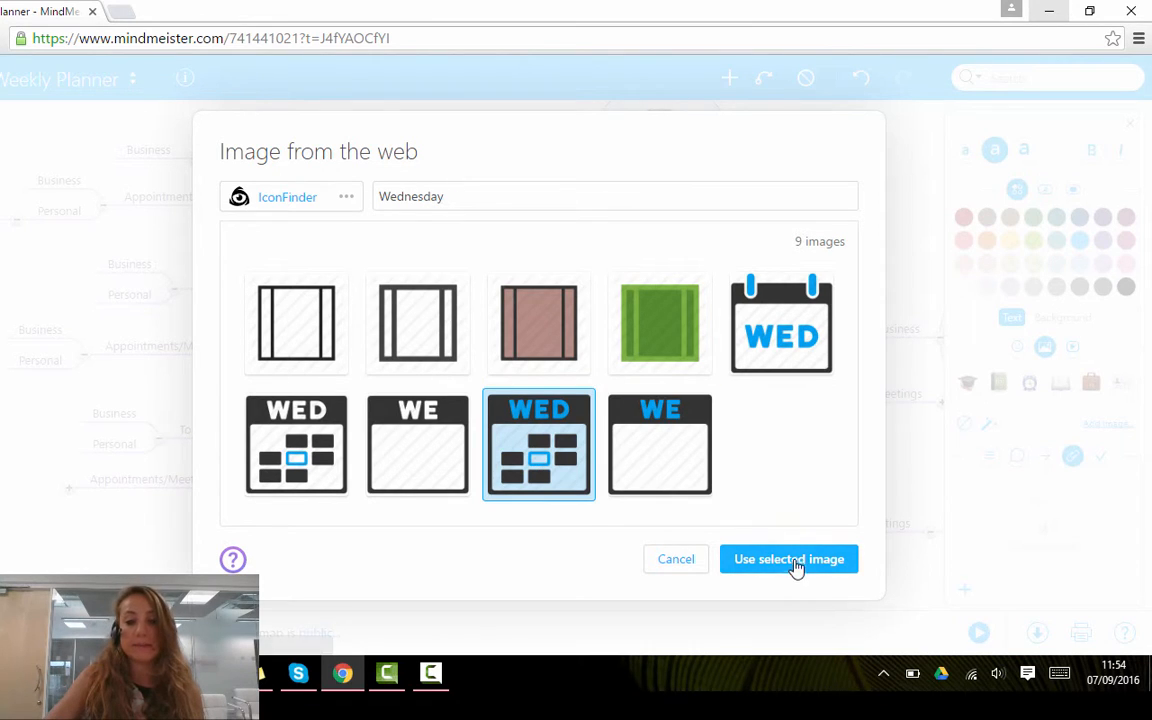
# Insert the WED icon on Wednesday and start a new hand-drawn image.
pyautogui.click(789, 559)
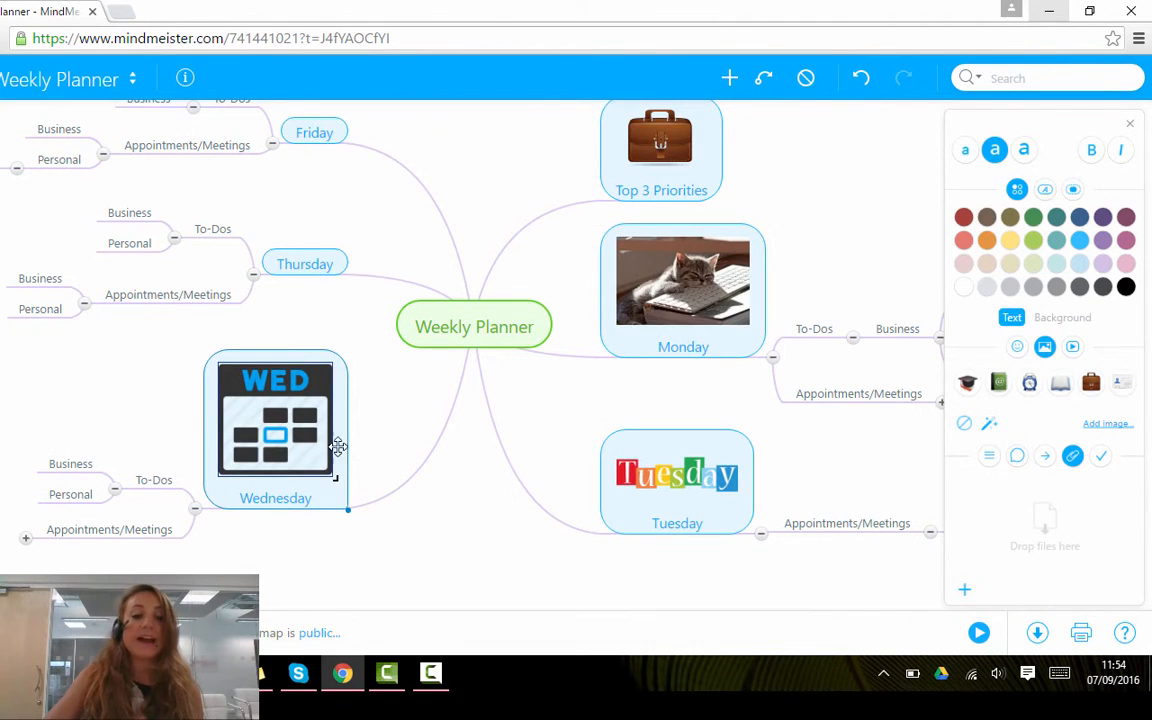
pyautogui.moveTo(420, 450)
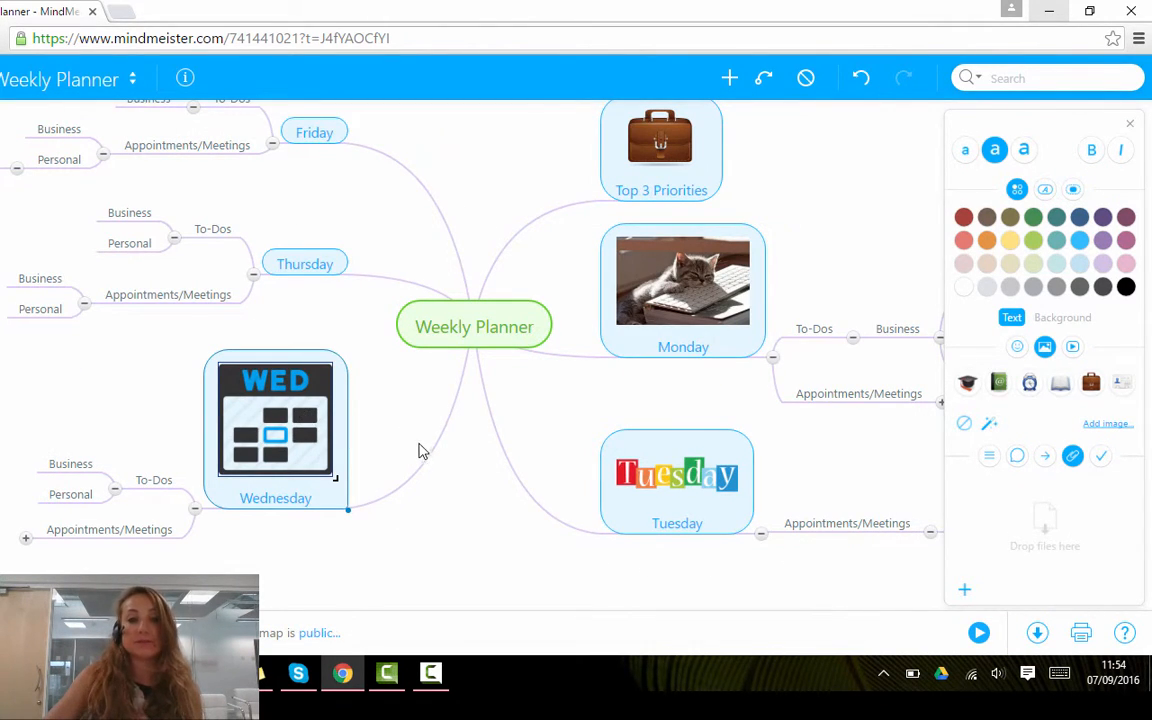
pyautogui.moveTo(438, 449)
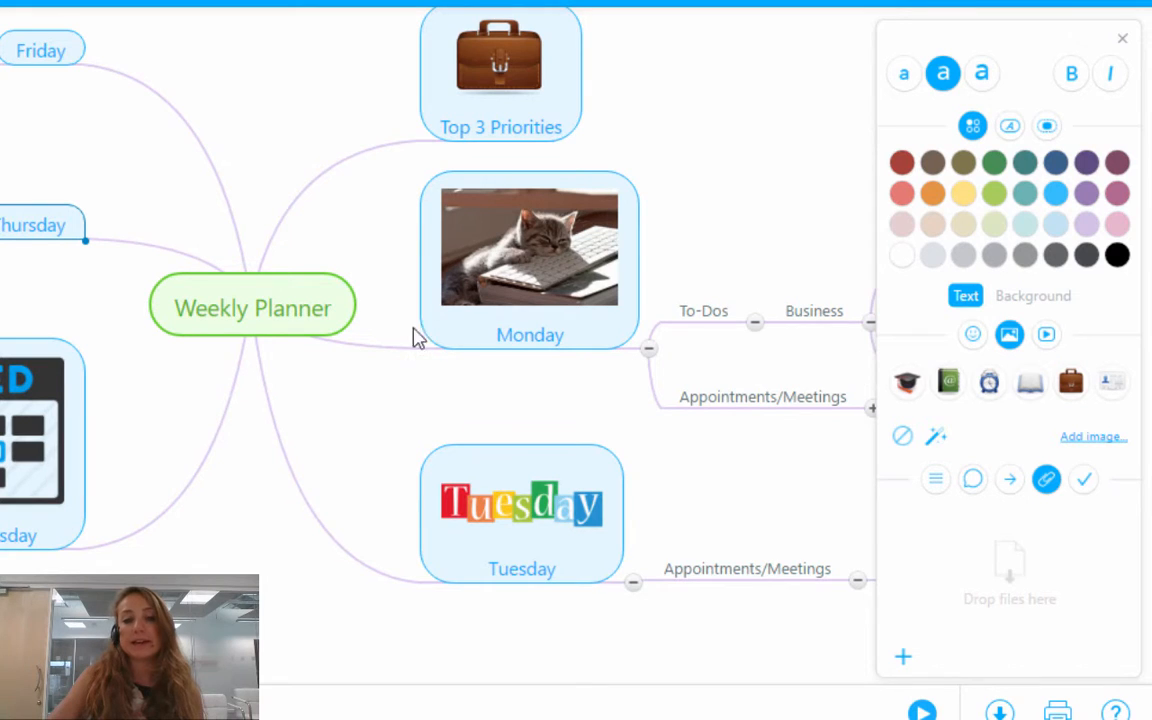
pyautogui.click(1093, 436)
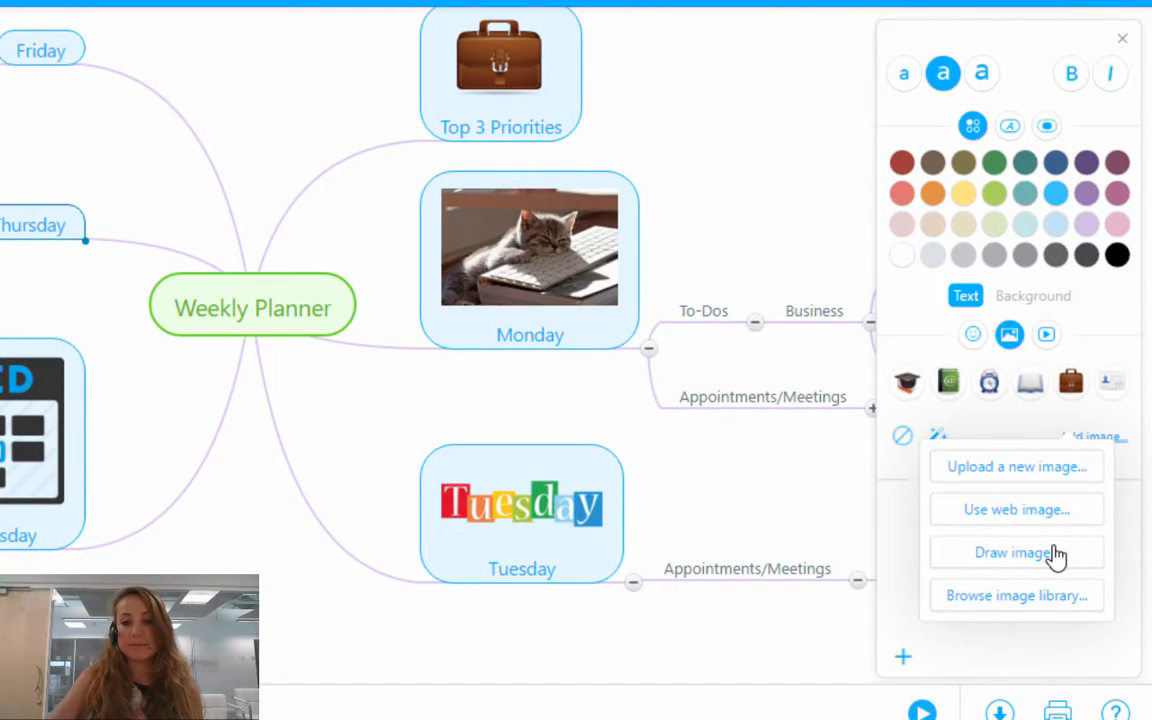
pyautogui.click(1009, 552)
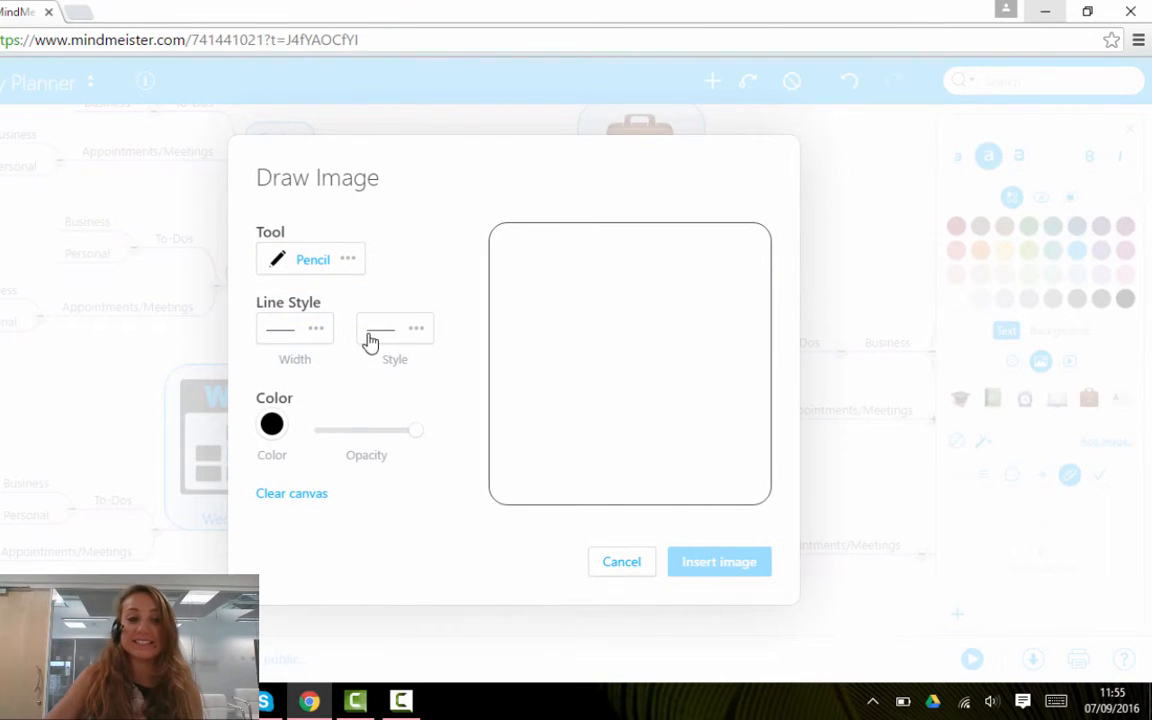
pyautogui.moveTo(399, 196)
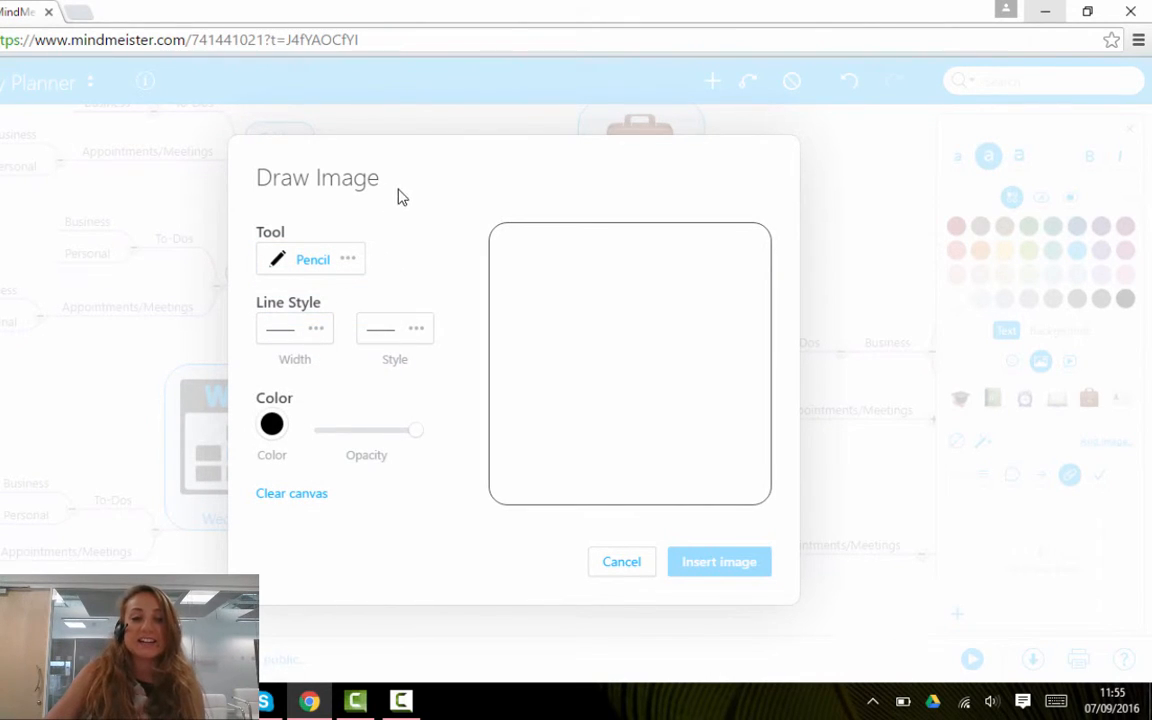
pyautogui.moveTo(341, 262)
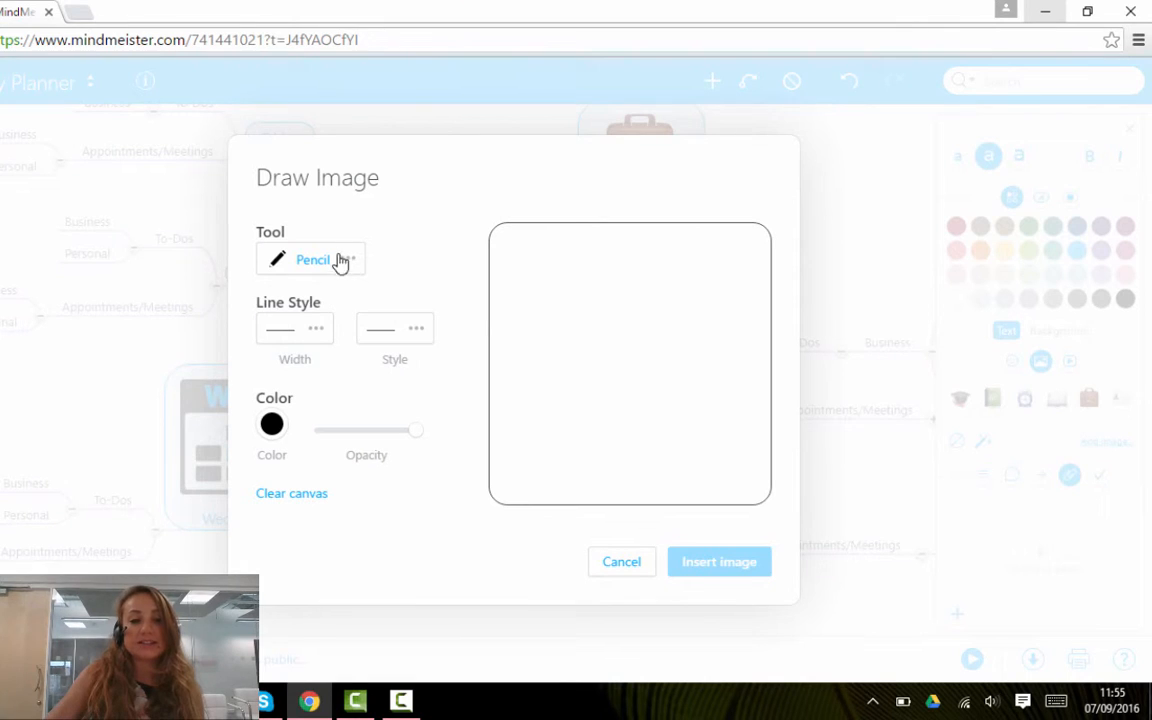
pyautogui.moveTo(339, 402)
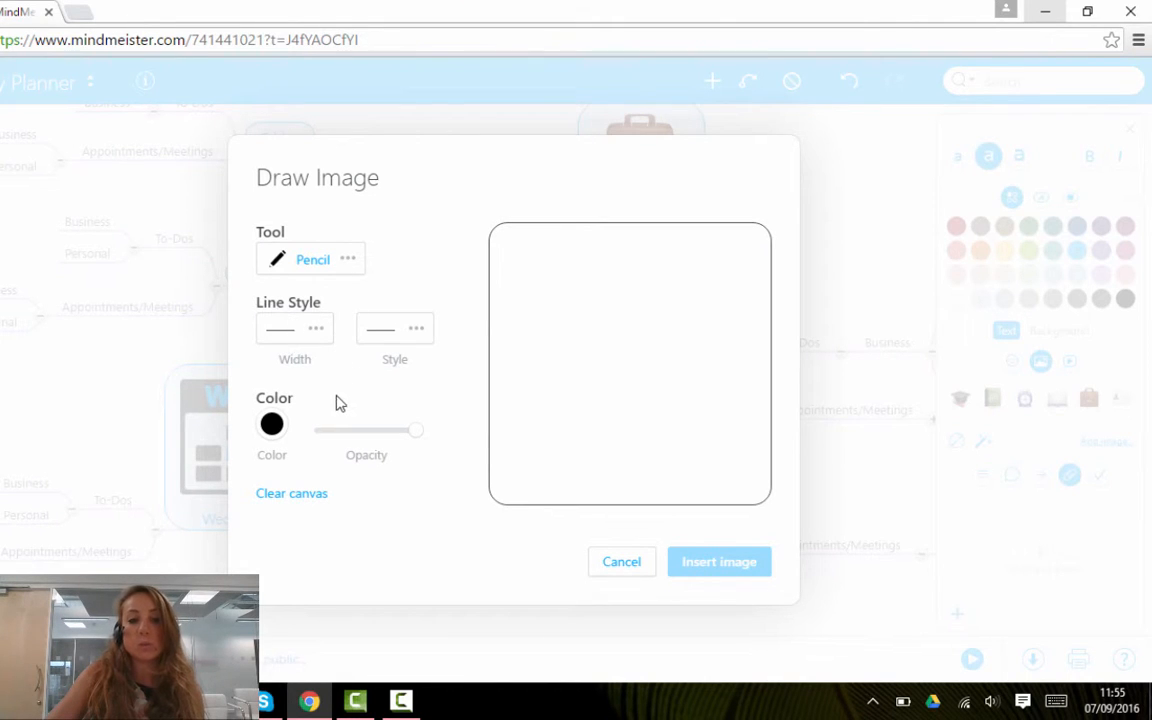
pyautogui.moveTo(410, 247)
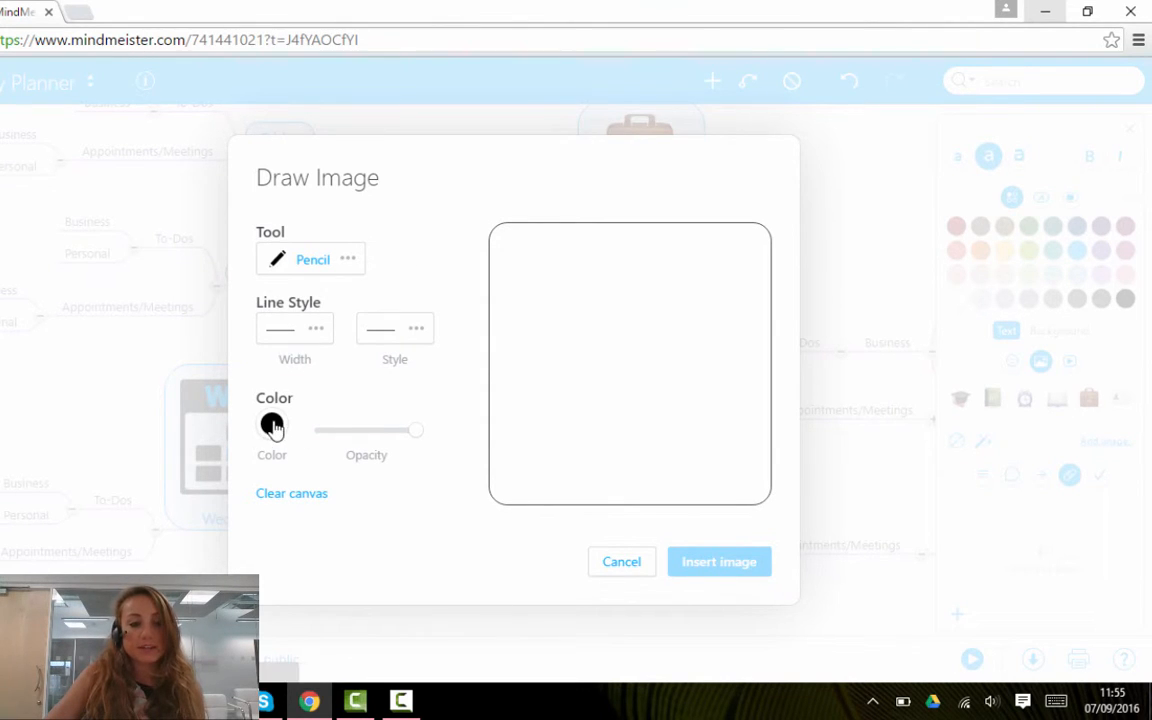
# Draw a blue T inside a thick outline and insert it into the Thursday topic.
pyautogui.click(272, 424)
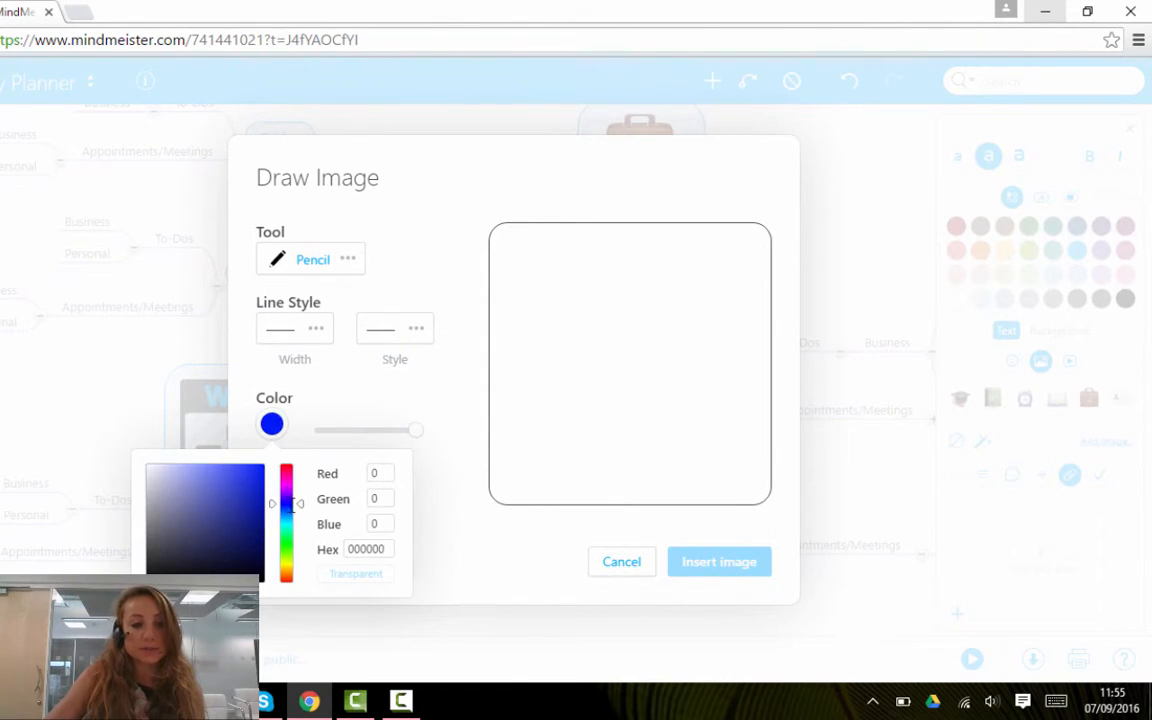
pyautogui.moveTo(558, 283); pyautogui.dragTo(688, 283)
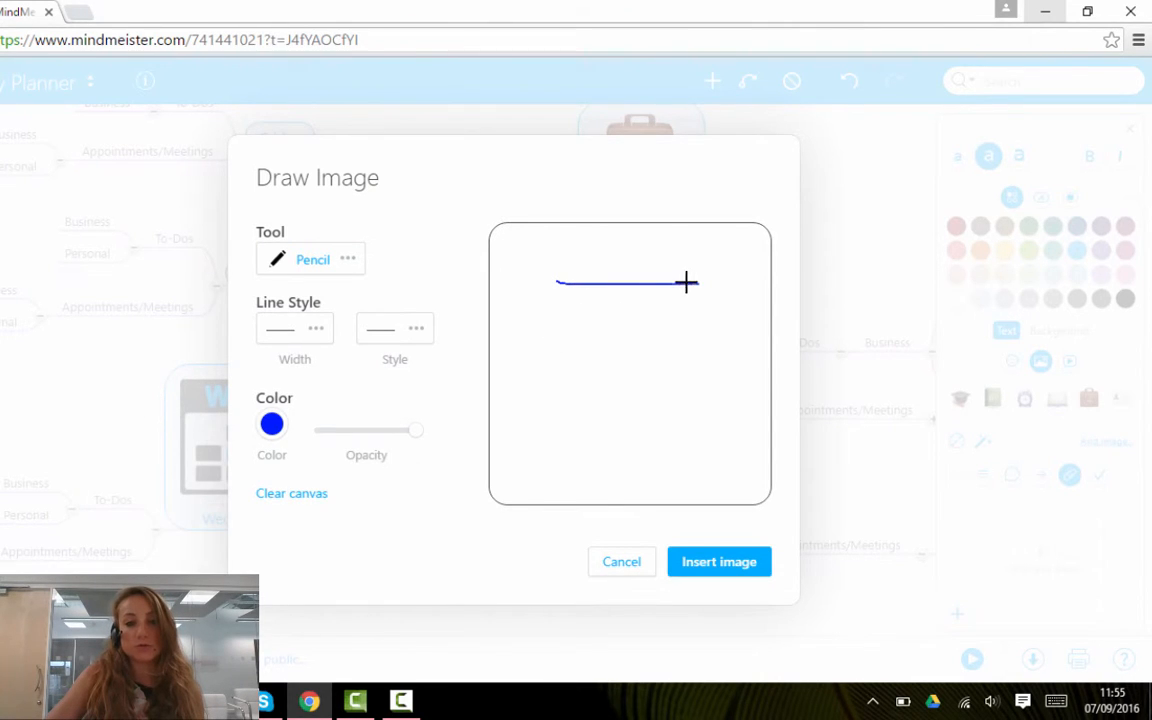
pyautogui.moveTo(627, 290); pyautogui.dragTo(627, 398)
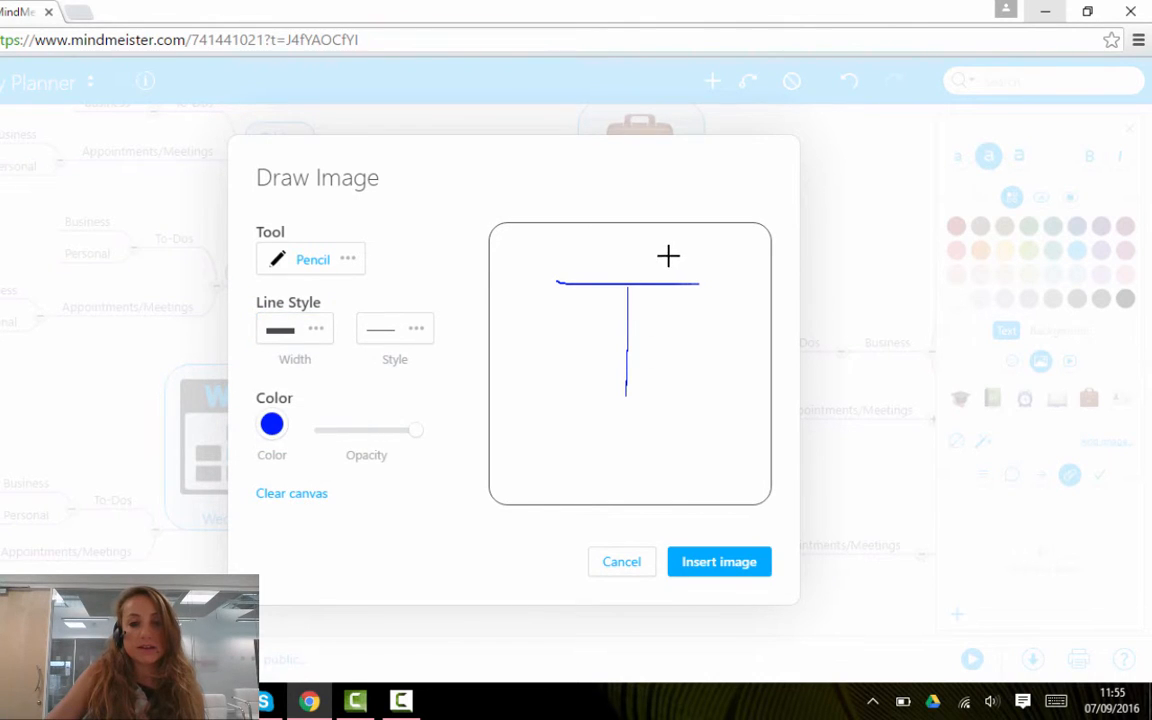
pyautogui.moveTo(668, 256); pyautogui.dragTo(593, 388)
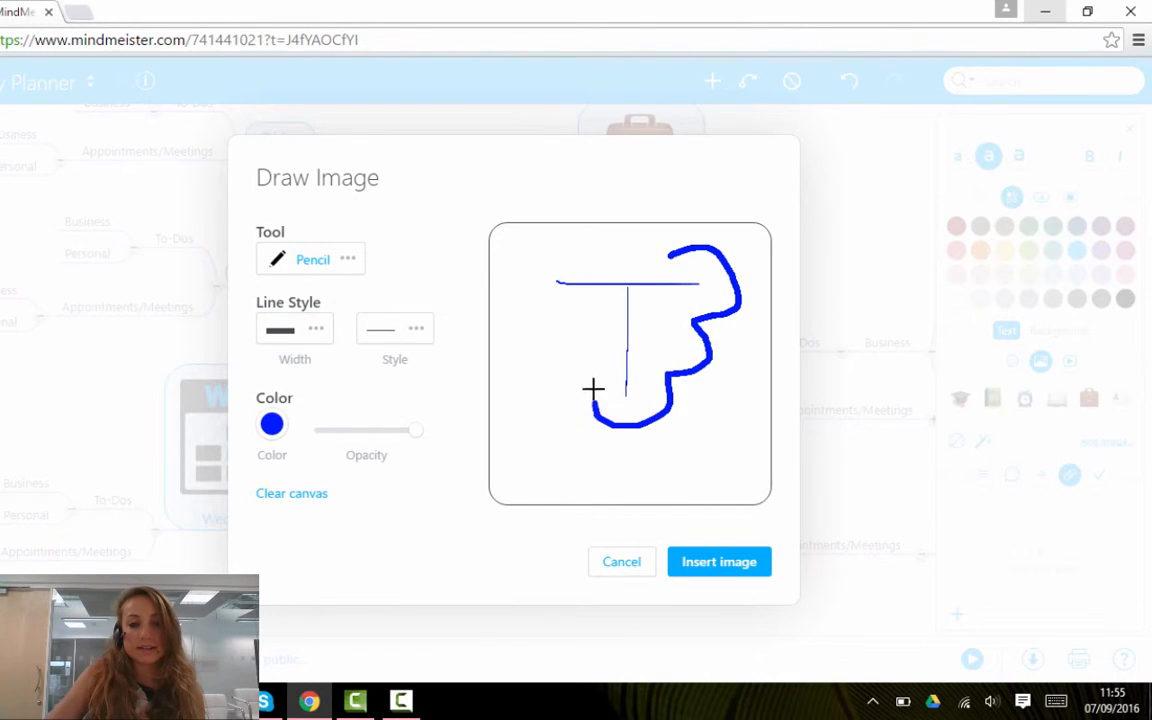
pyautogui.moveTo(593, 390); pyautogui.dragTo(663, 247)
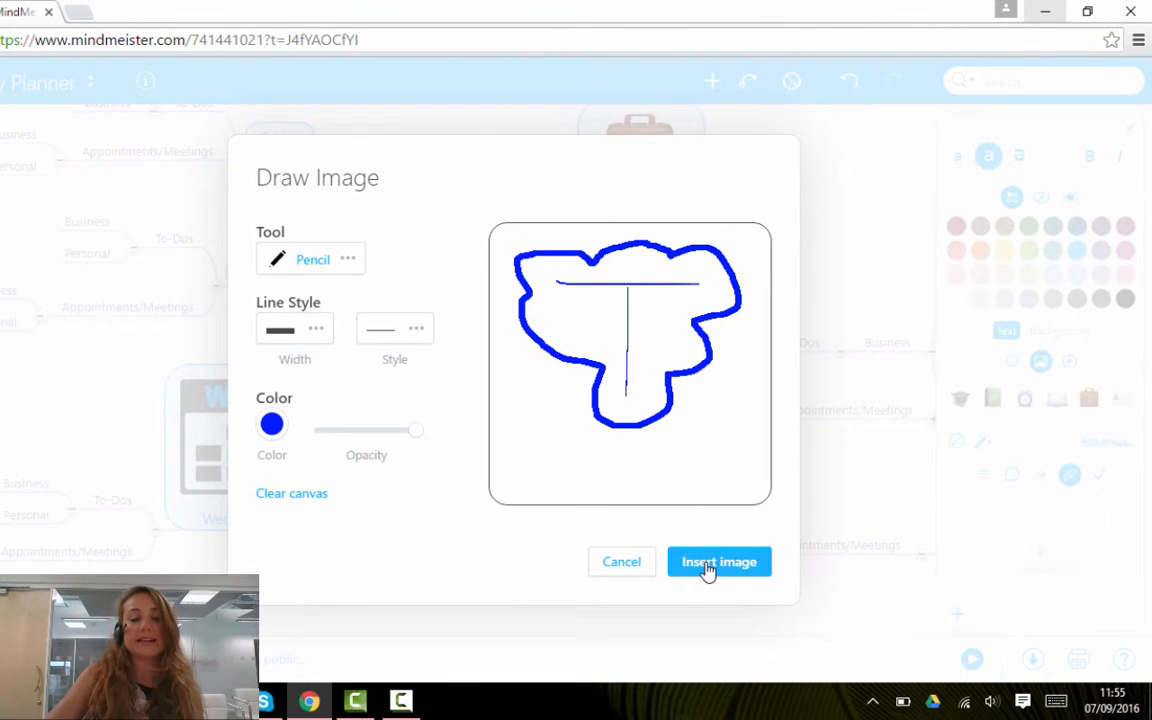
pyautogui.click(718, 561)
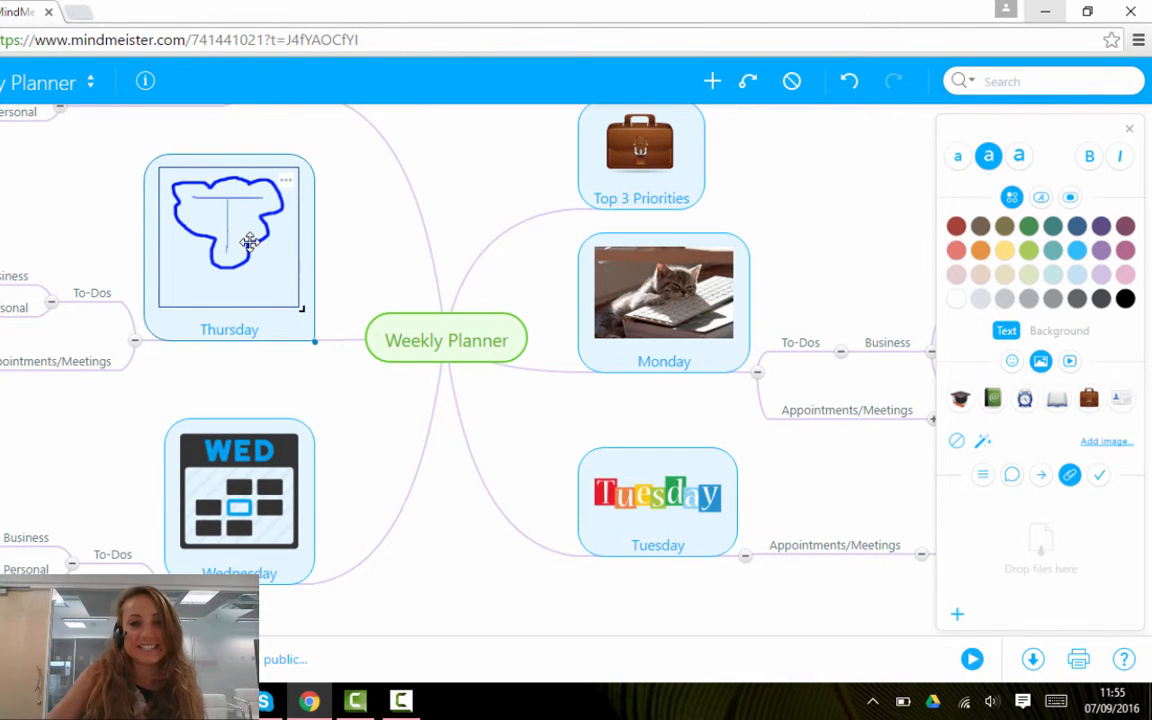
pyautogui.moveTo(477, 224)
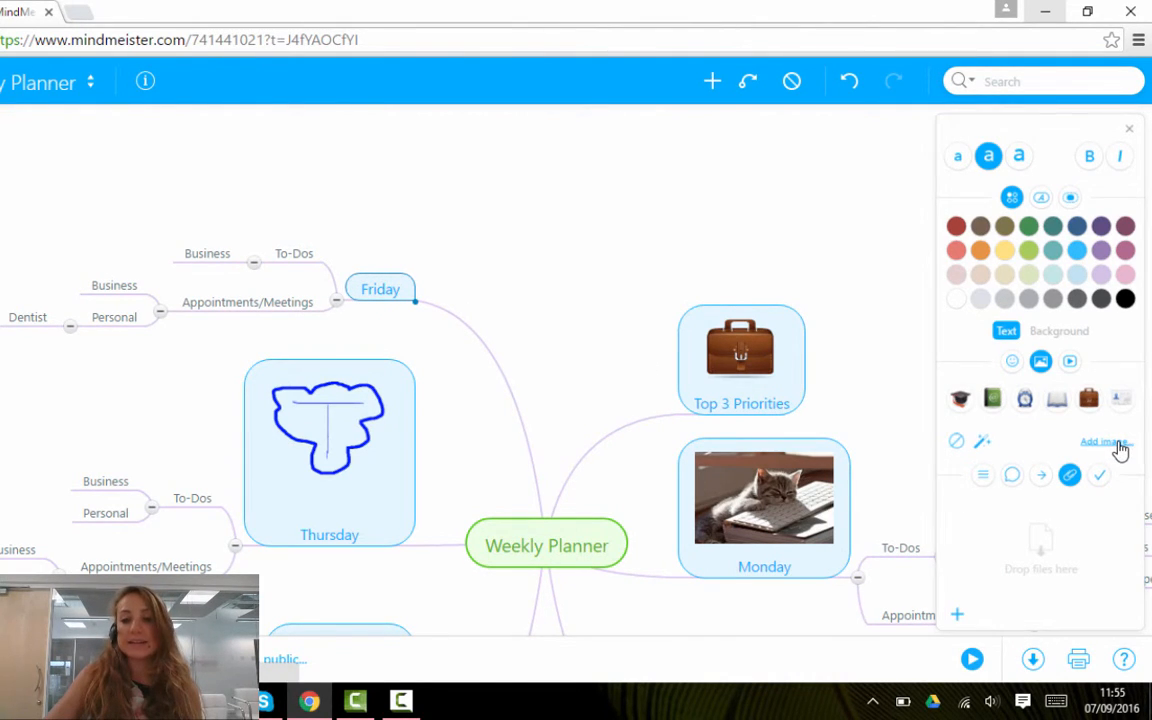
# Open the built-in image library for the selected Friday topic.
pyautogui.click(1100, 441)
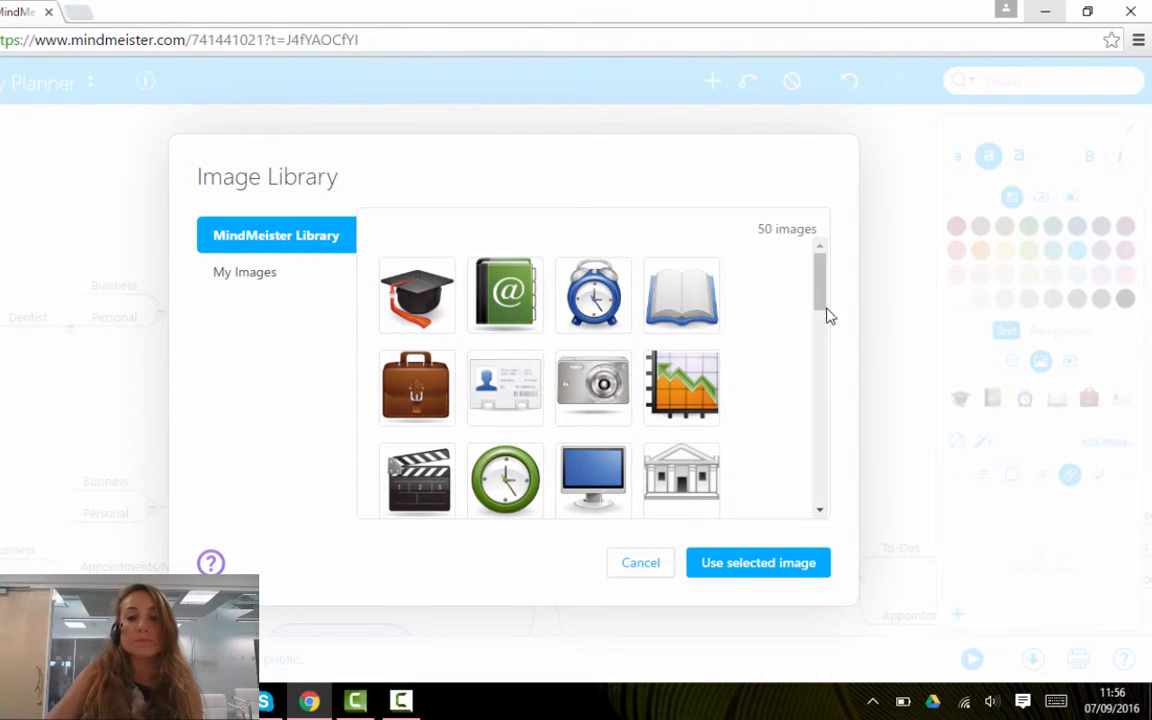
pyautogui.moveTo(843, 270)
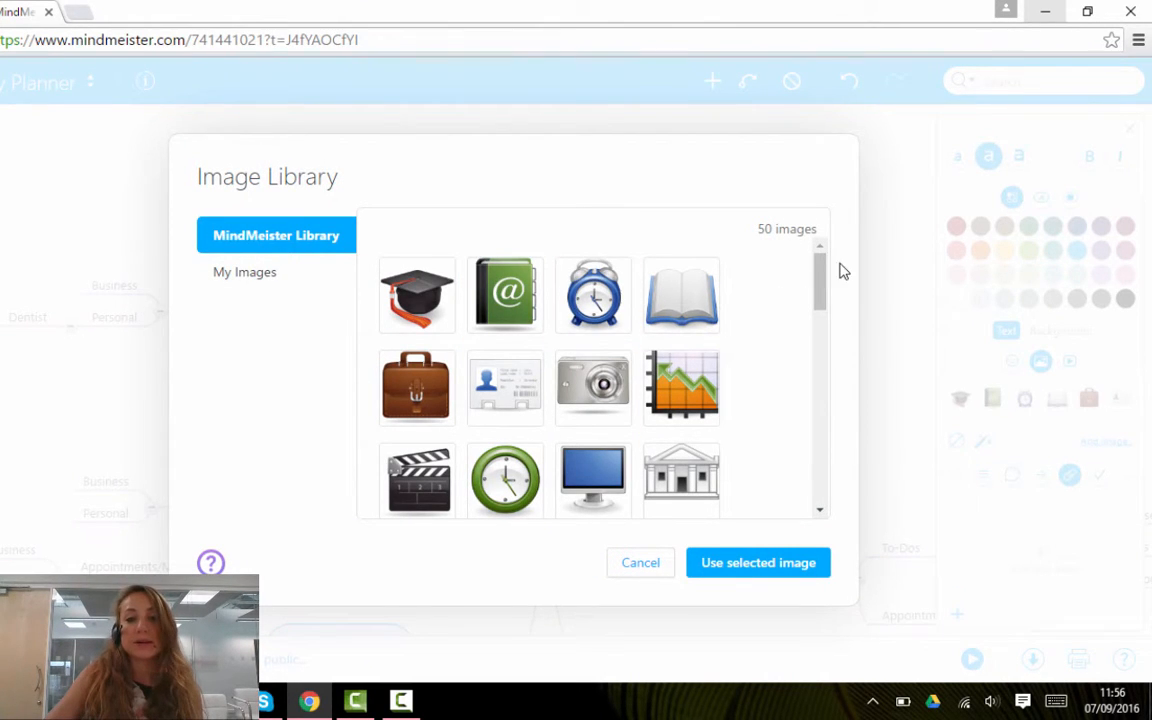
# Scroll through the MindMeister Library, then switch to the My Images collection.
pyautogui.scroll(-3)
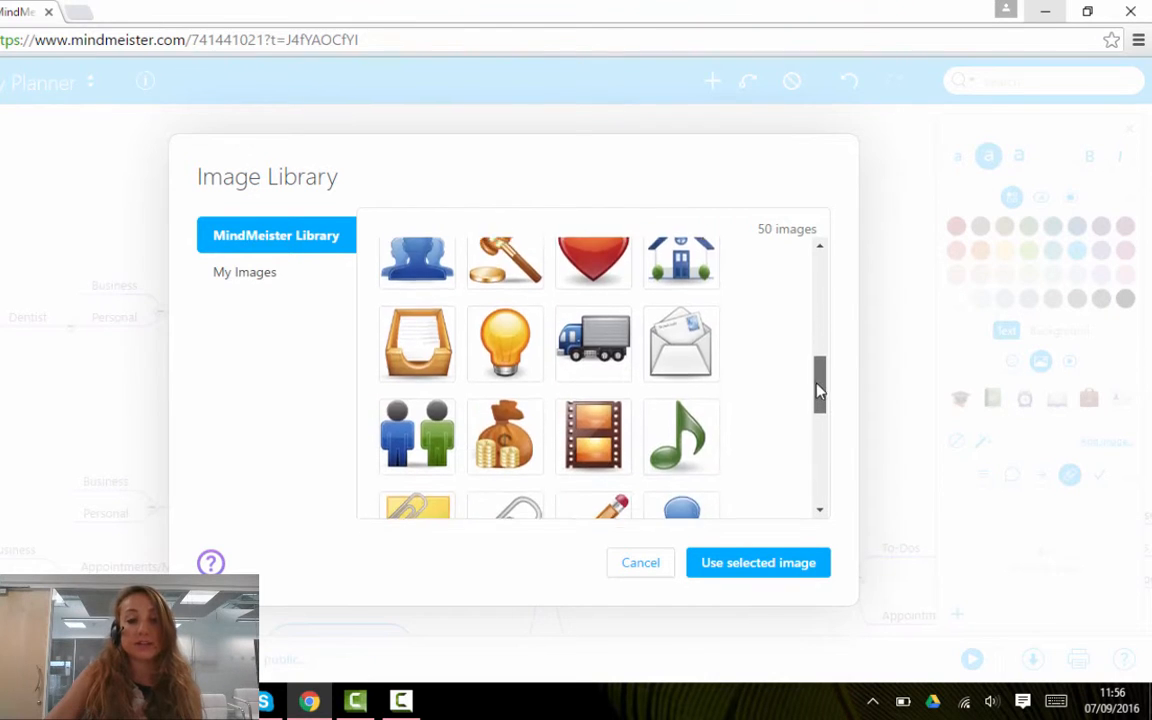
pyautogui.scroll(-3)
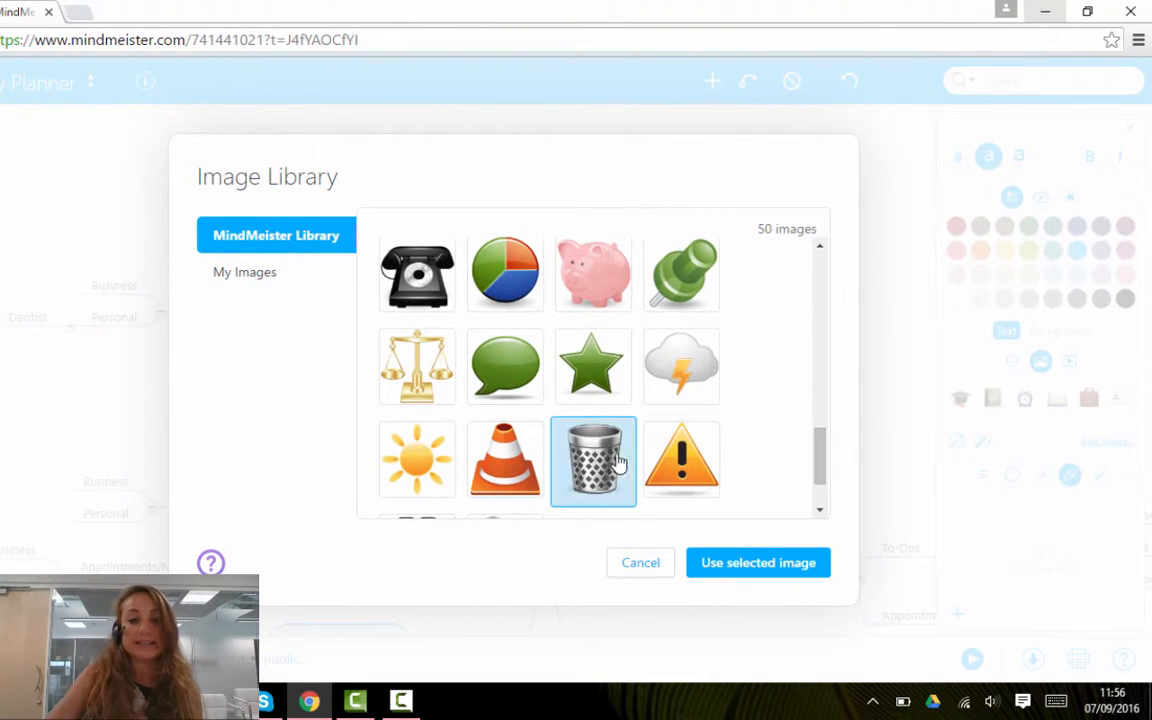
pyautogui.click(247, 308)
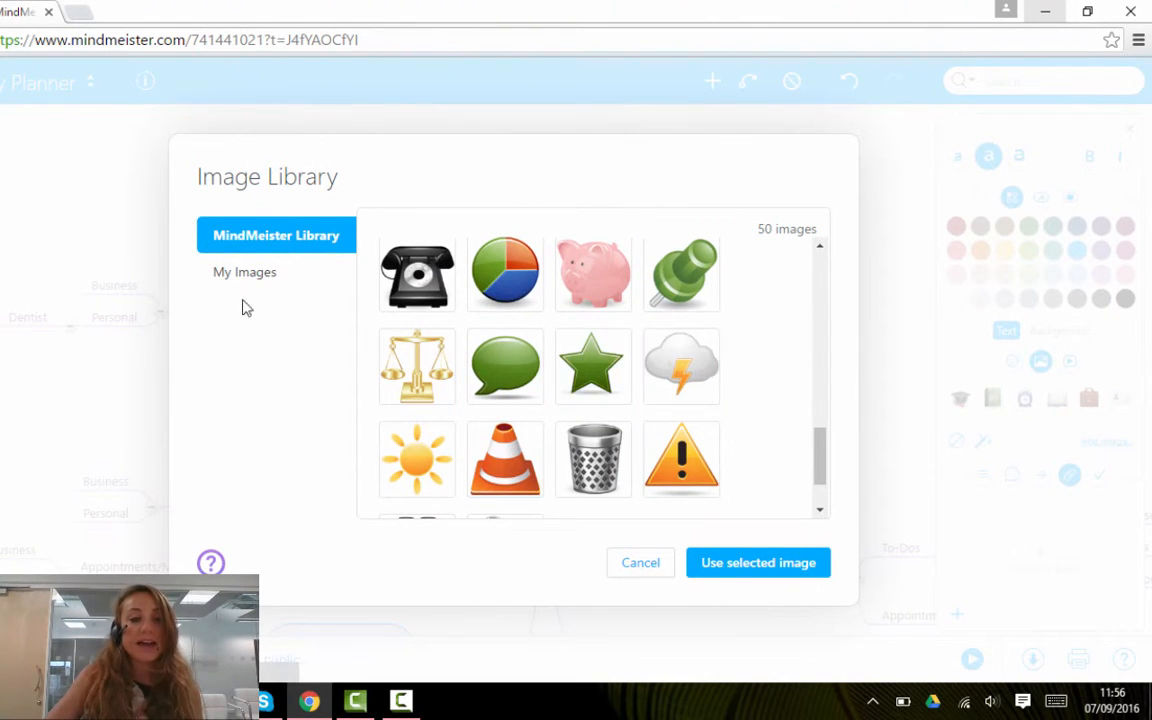
pyautogui.click(245, 271)
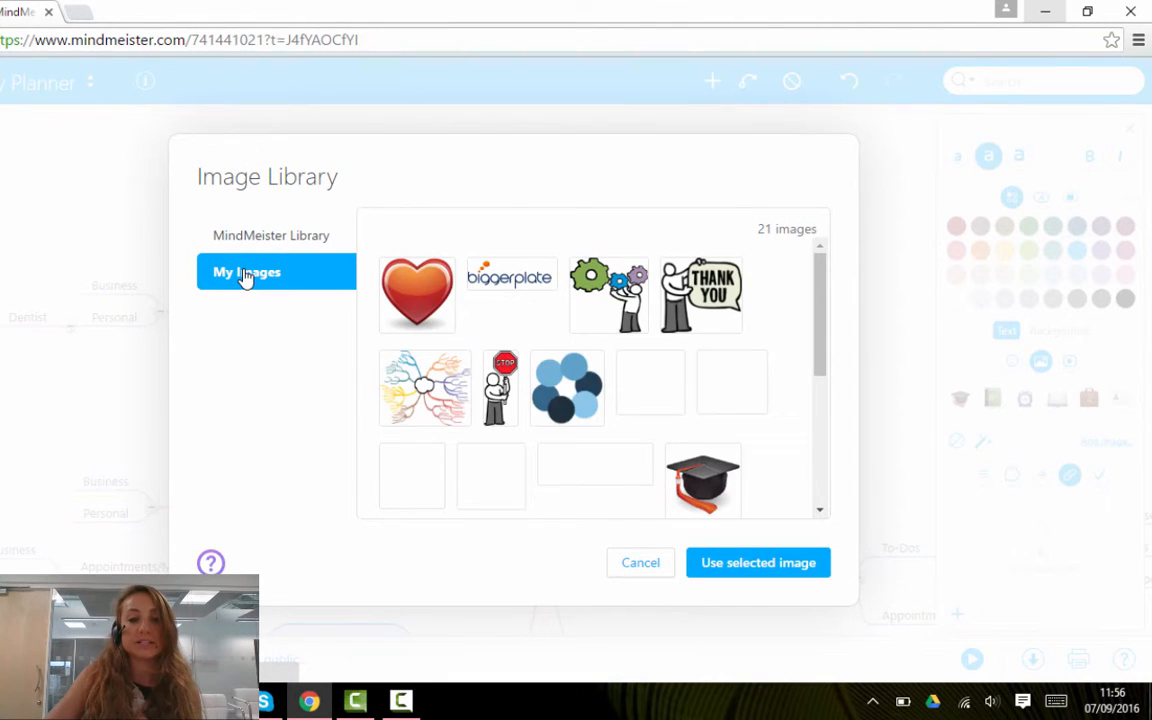
# Choose the blue bubbles image from My Images and apply it to Friday.
pyautogui.scroll(-3)
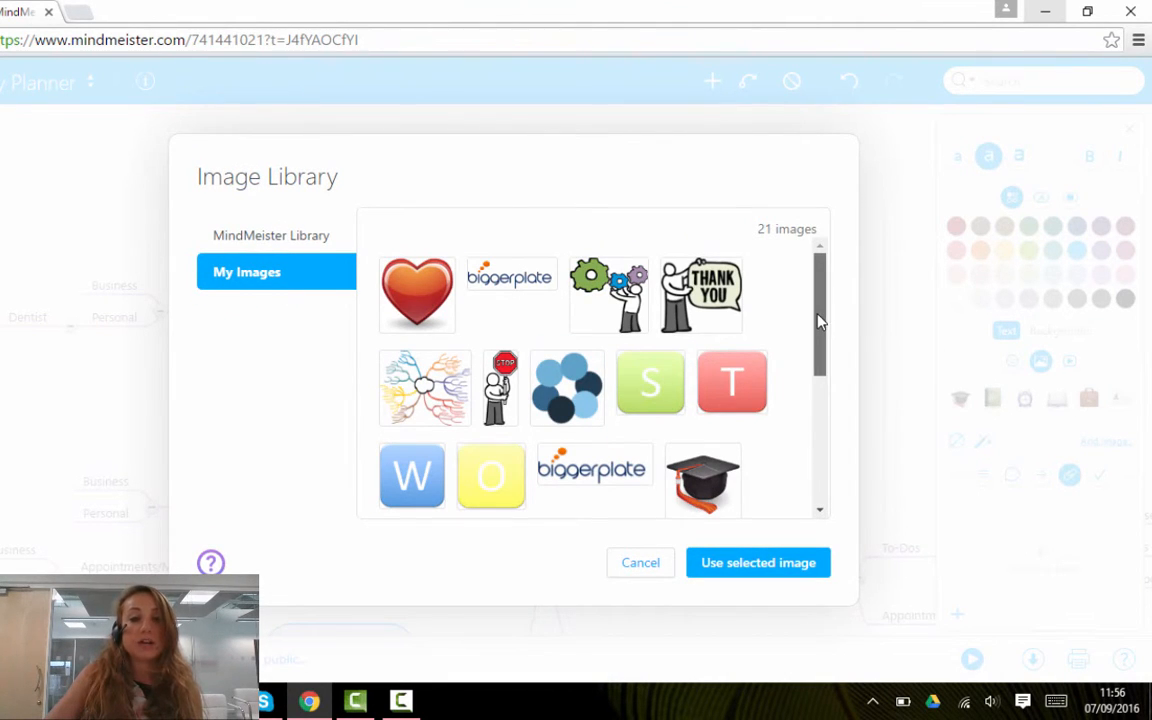
pyautogui.scroll(-3)
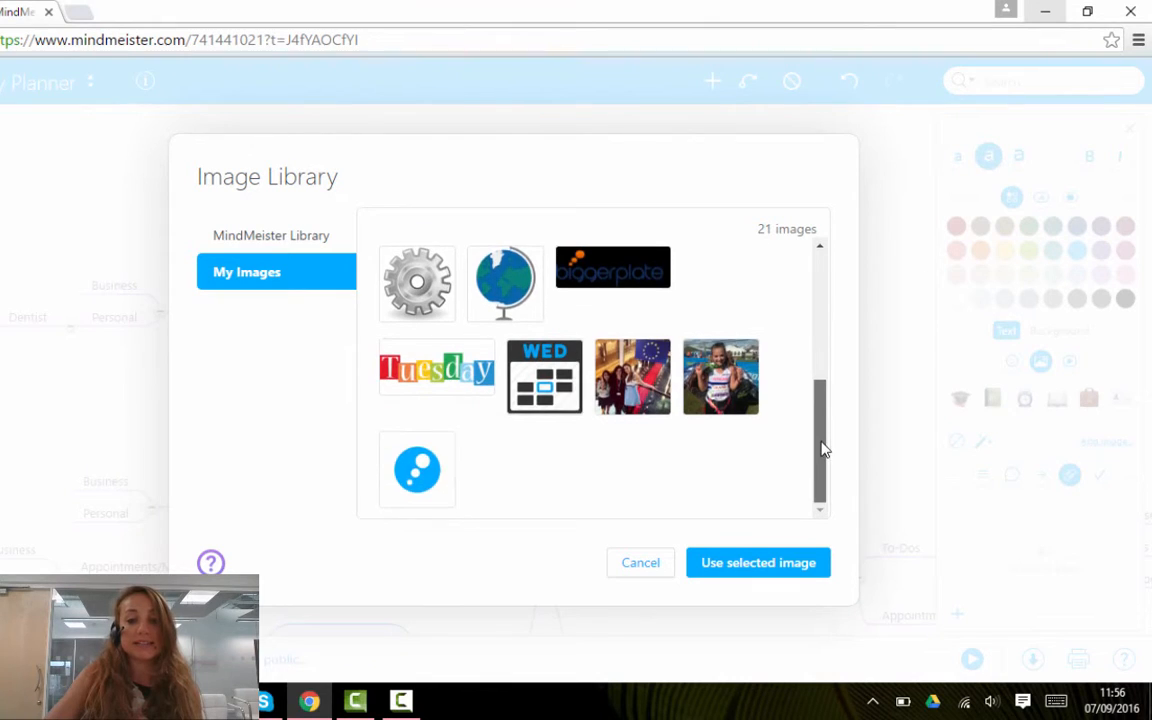
pyautogui.scroll(3)
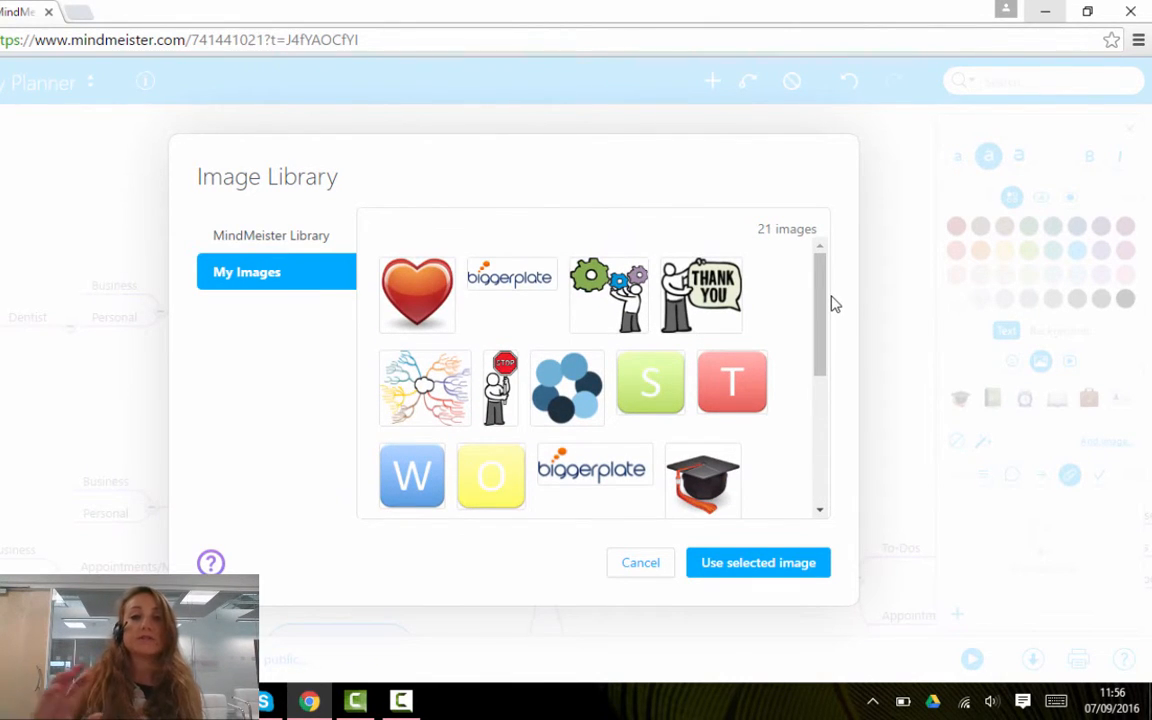
pyautogui.moveTo(843, 290)
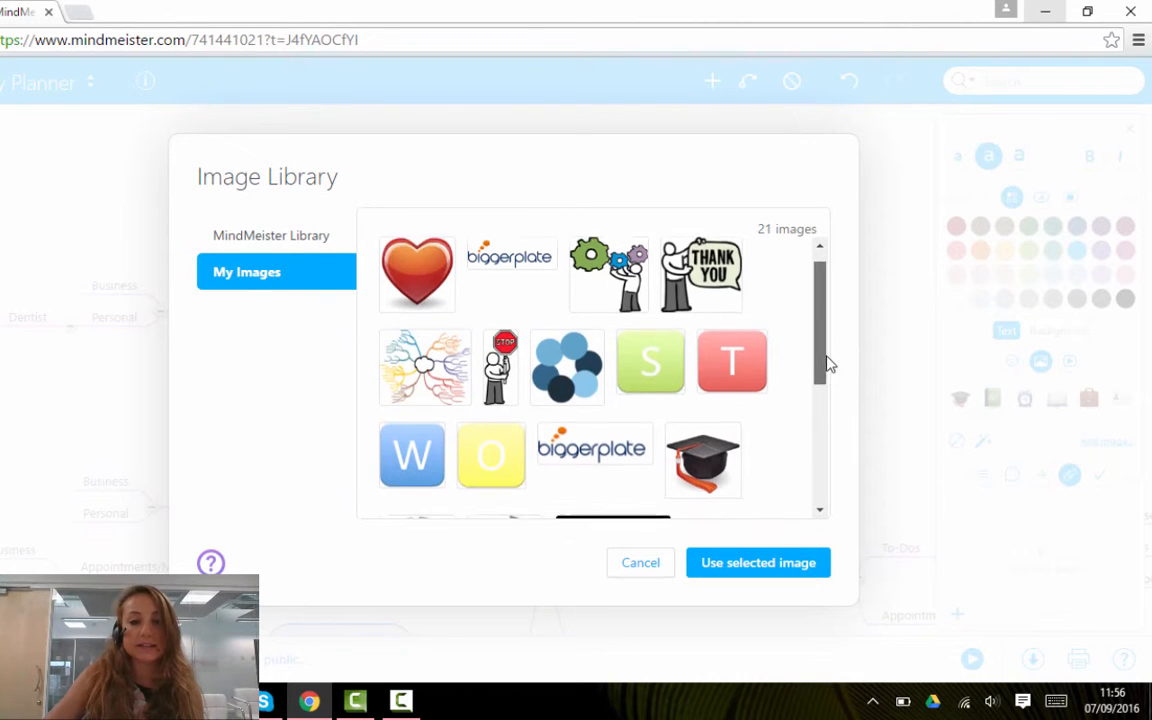
pyautogui.scroll(-3)
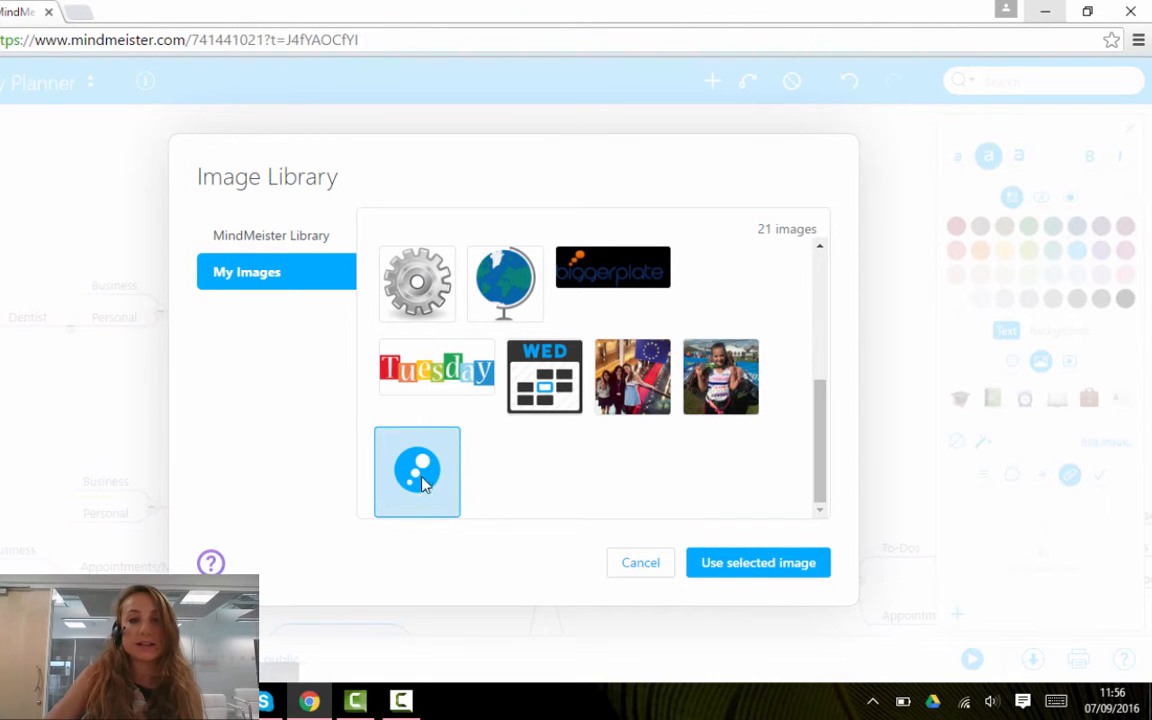
pyautogui.moveTo(757, 562)
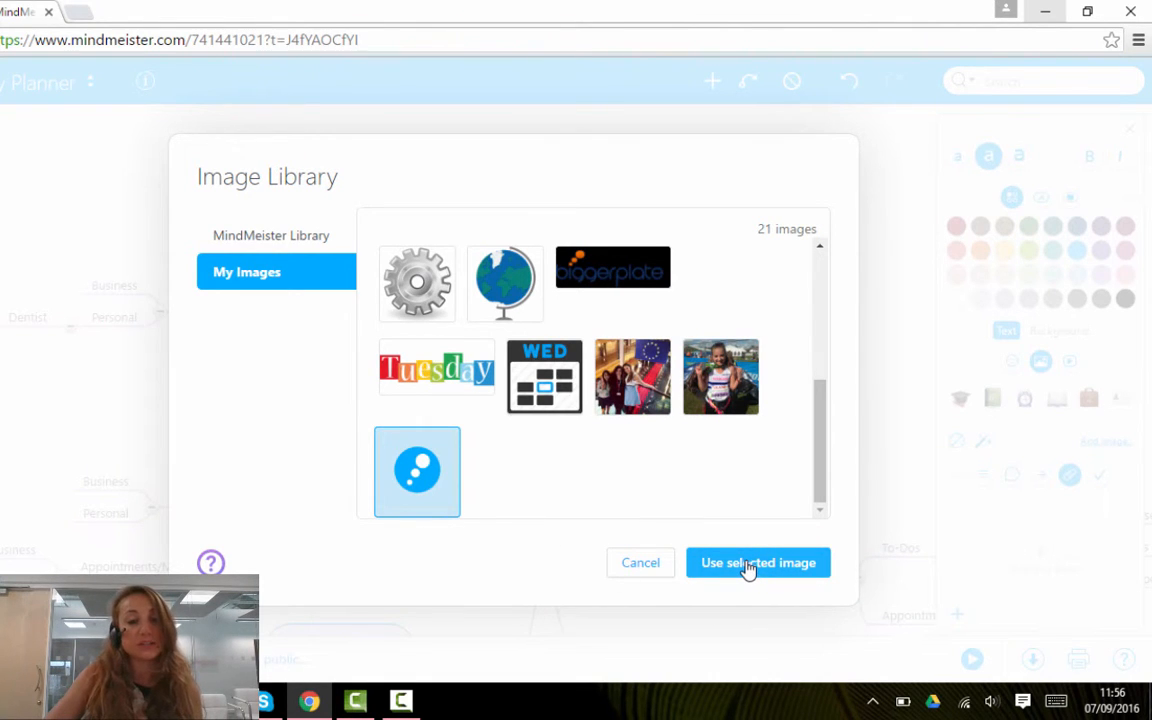
pyautogui.click(757, 562)
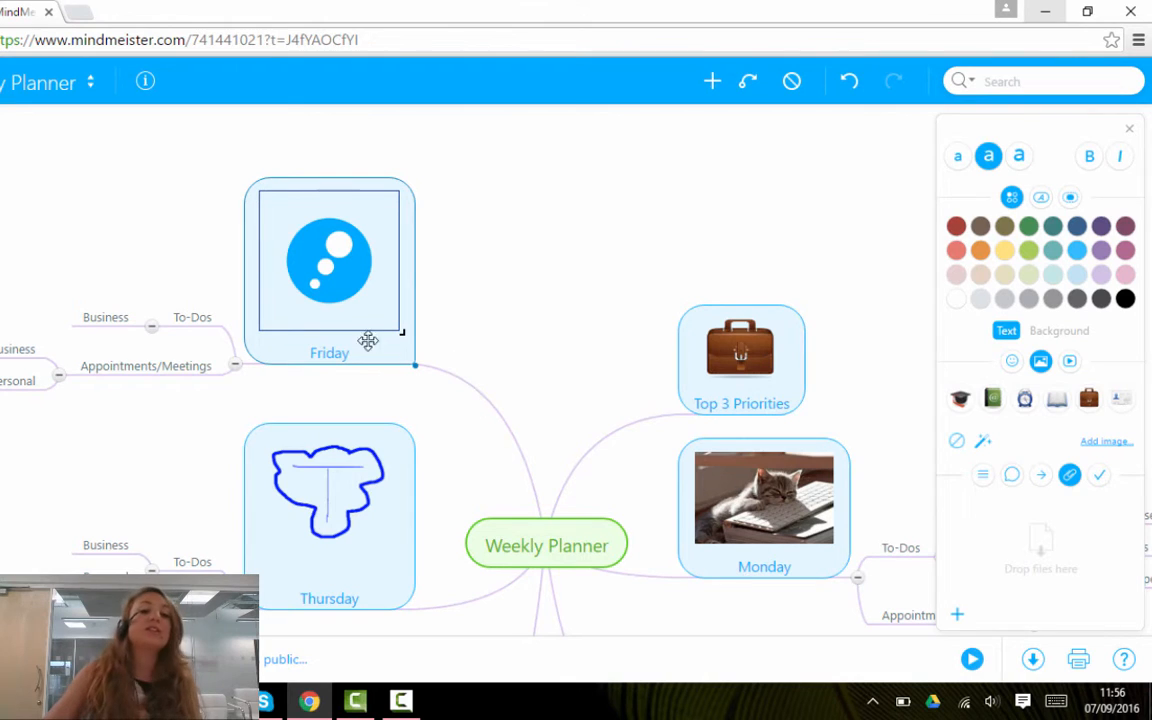
pyautogui.moveTo(587, 338)
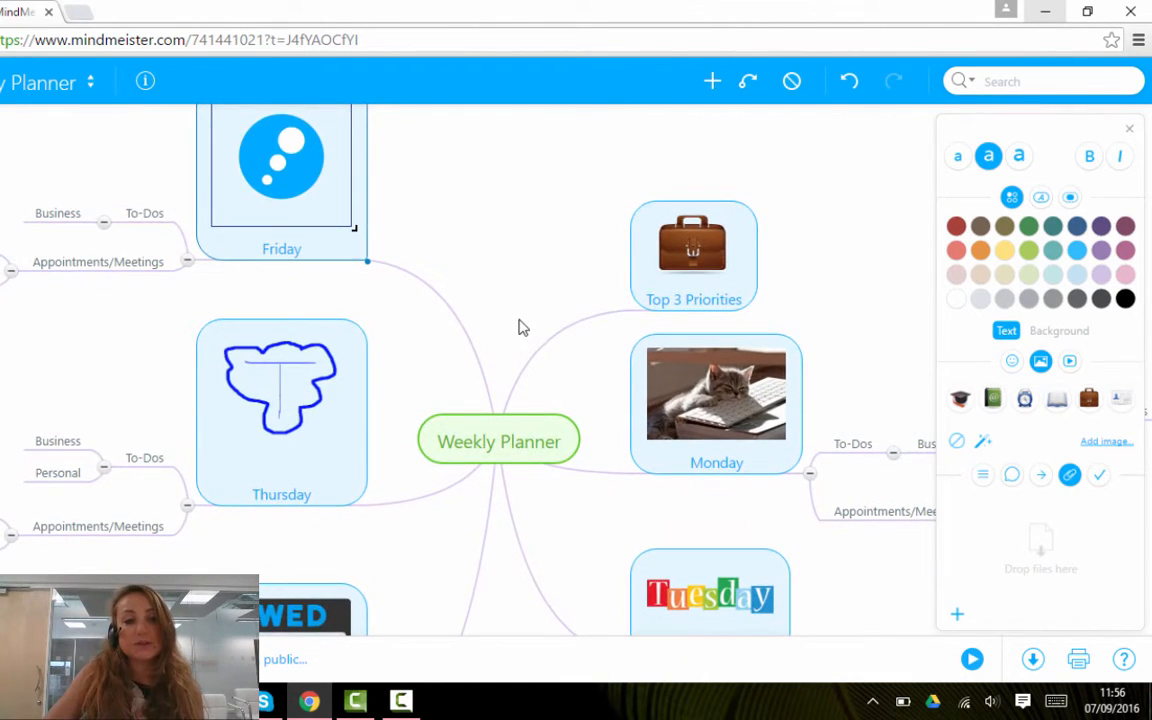
pyautogui.moveTo(530, 329)
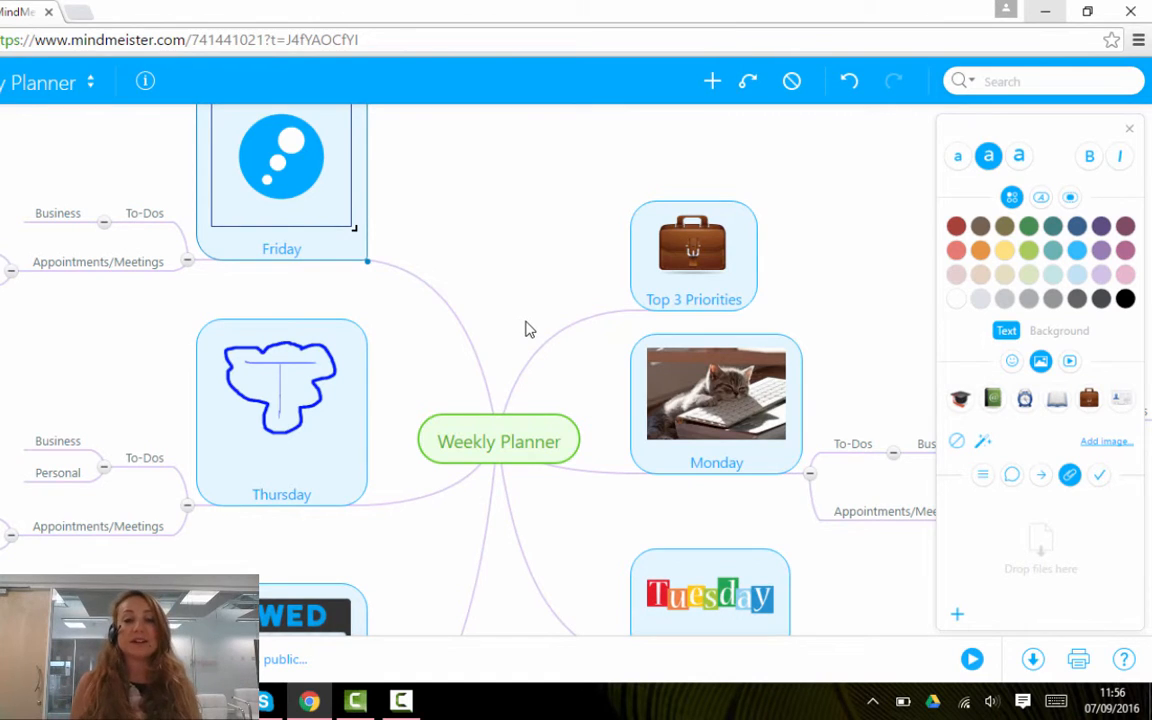